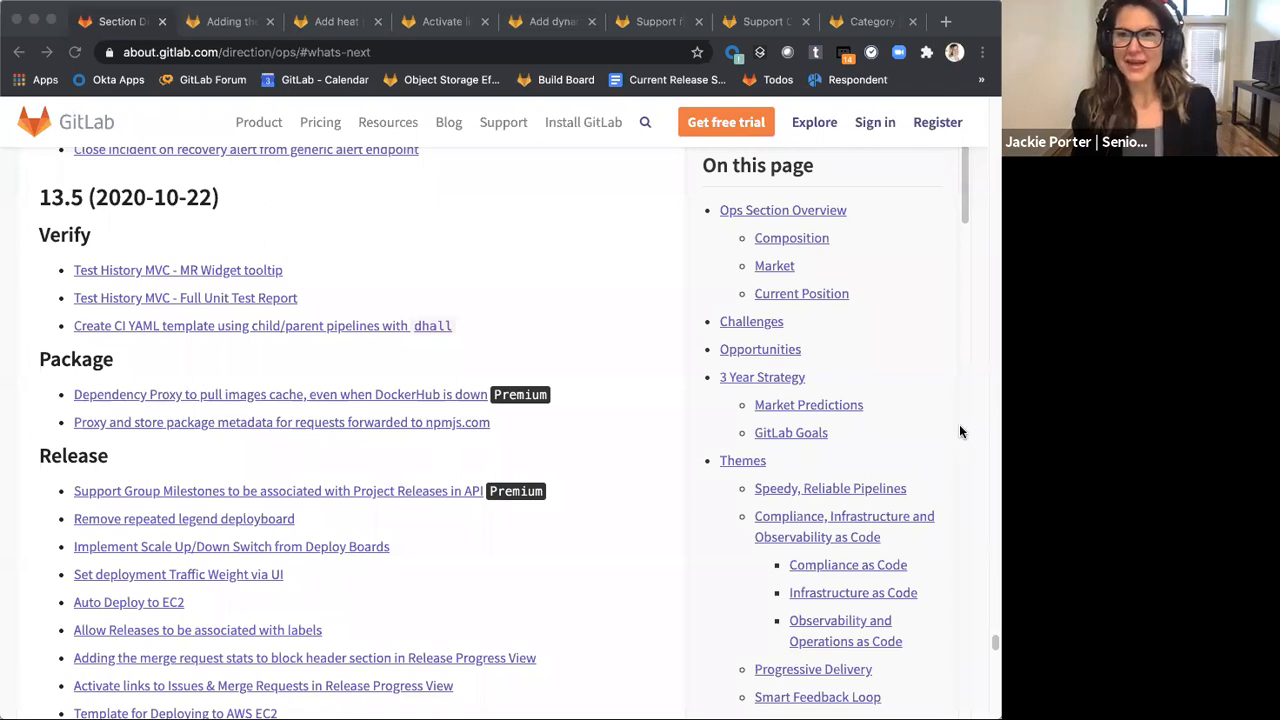
pyautogui.moveTo(842, 442)
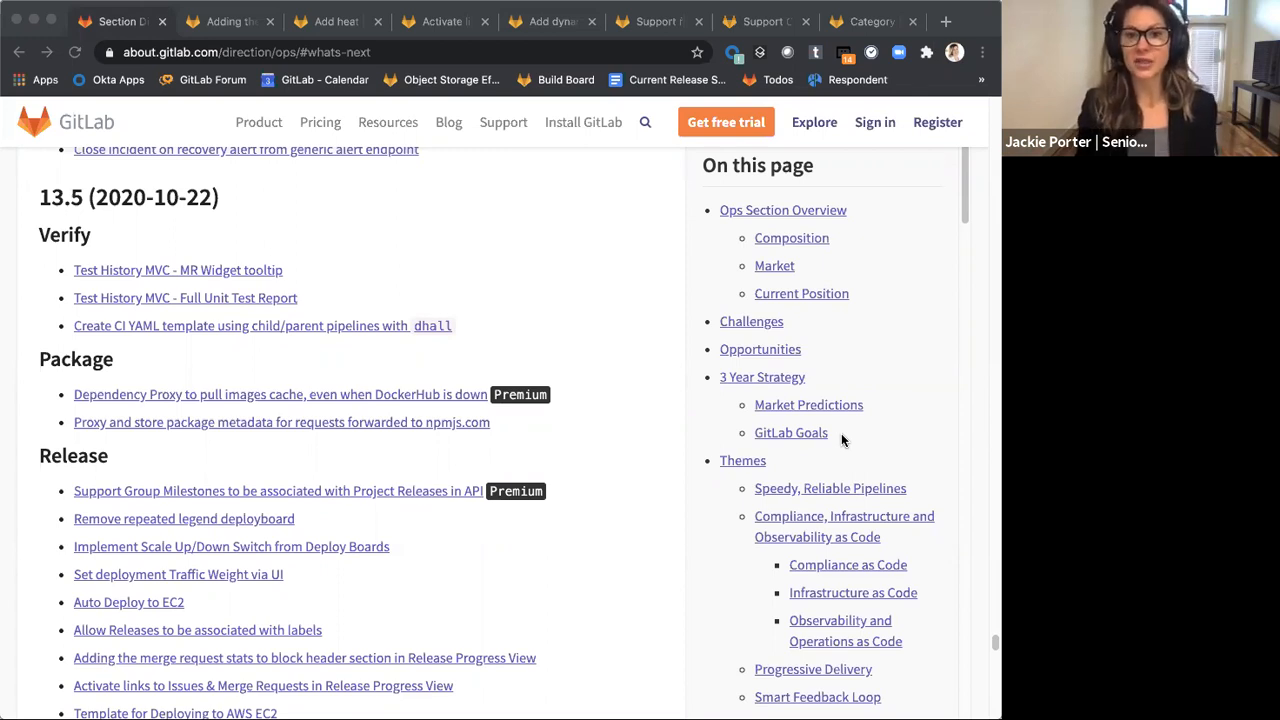
pyautogui.moveTo(818, 486)
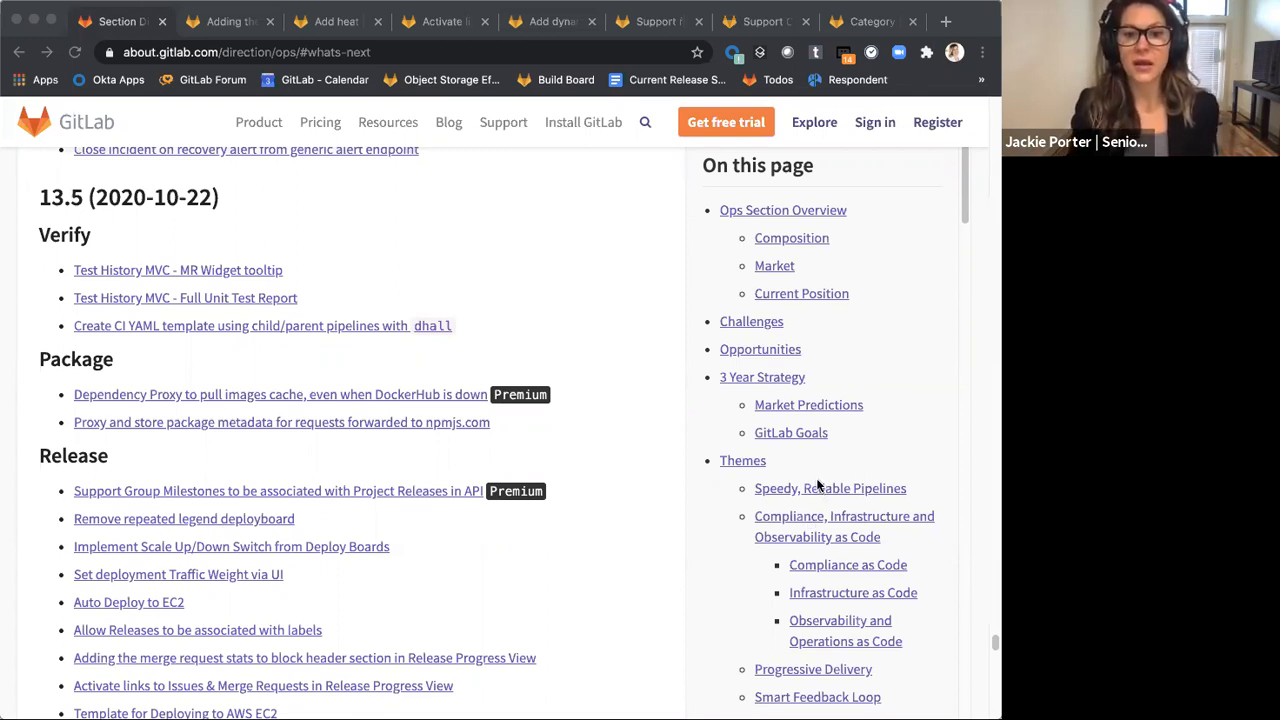
pyautogui.moveTo(936, 538)
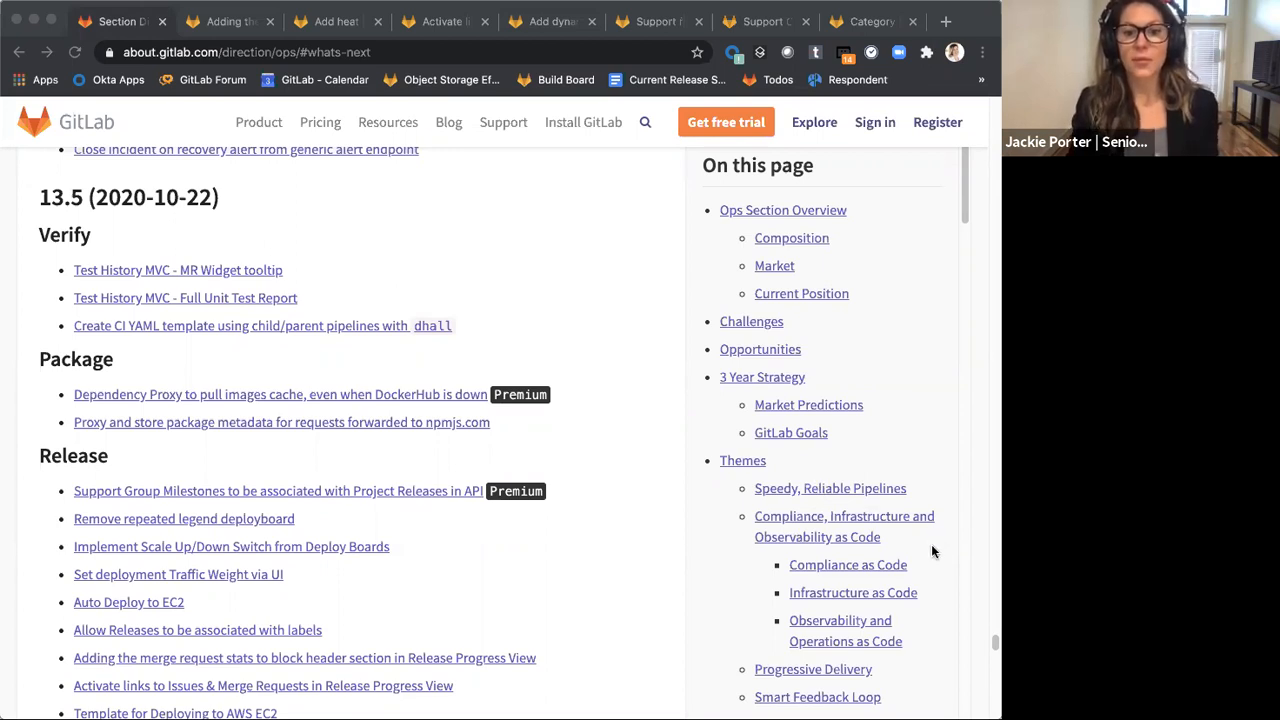
pyautogui.moveTo(916, 542)
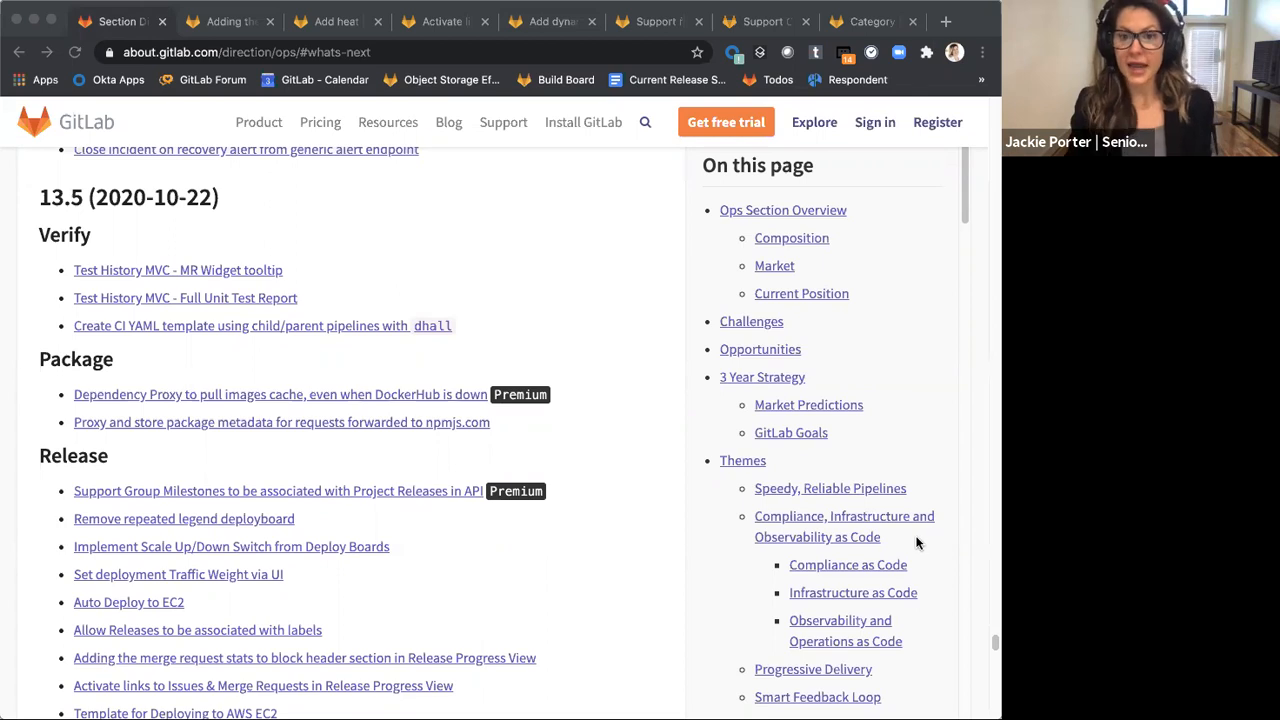
pyautogui.moveTo(950, 548)
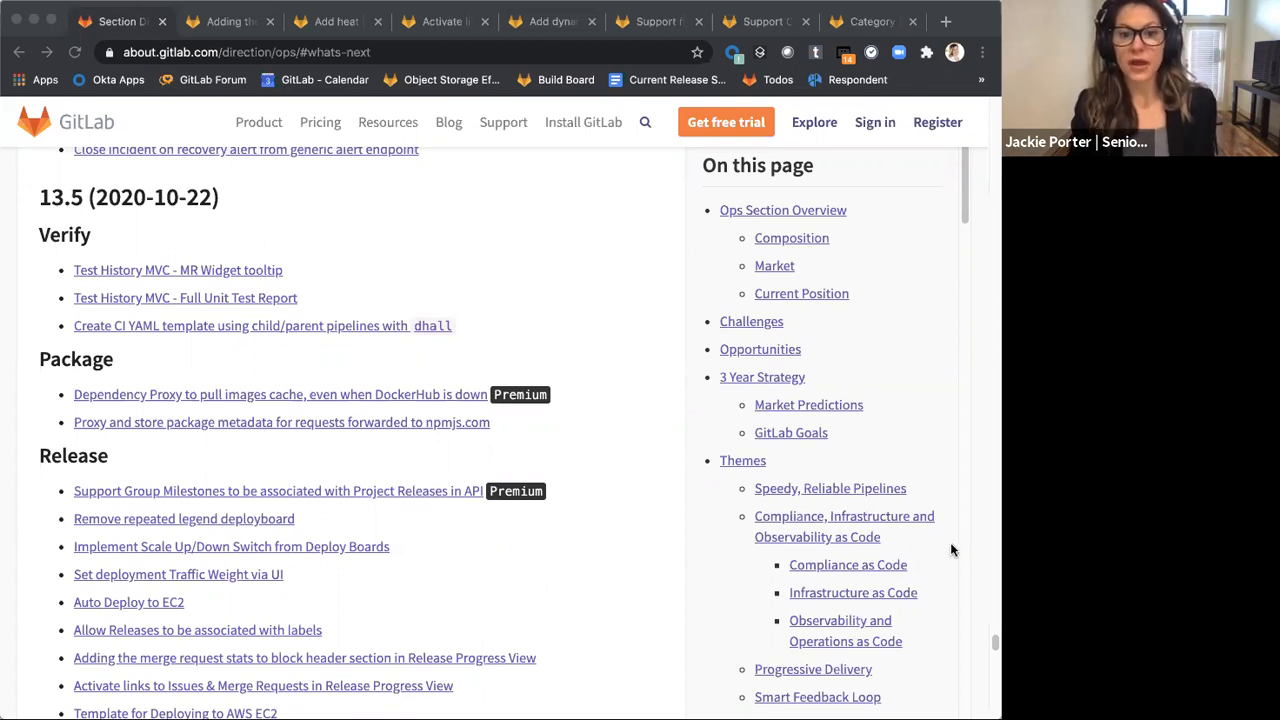
pyautogui.moveTo(938, 552)
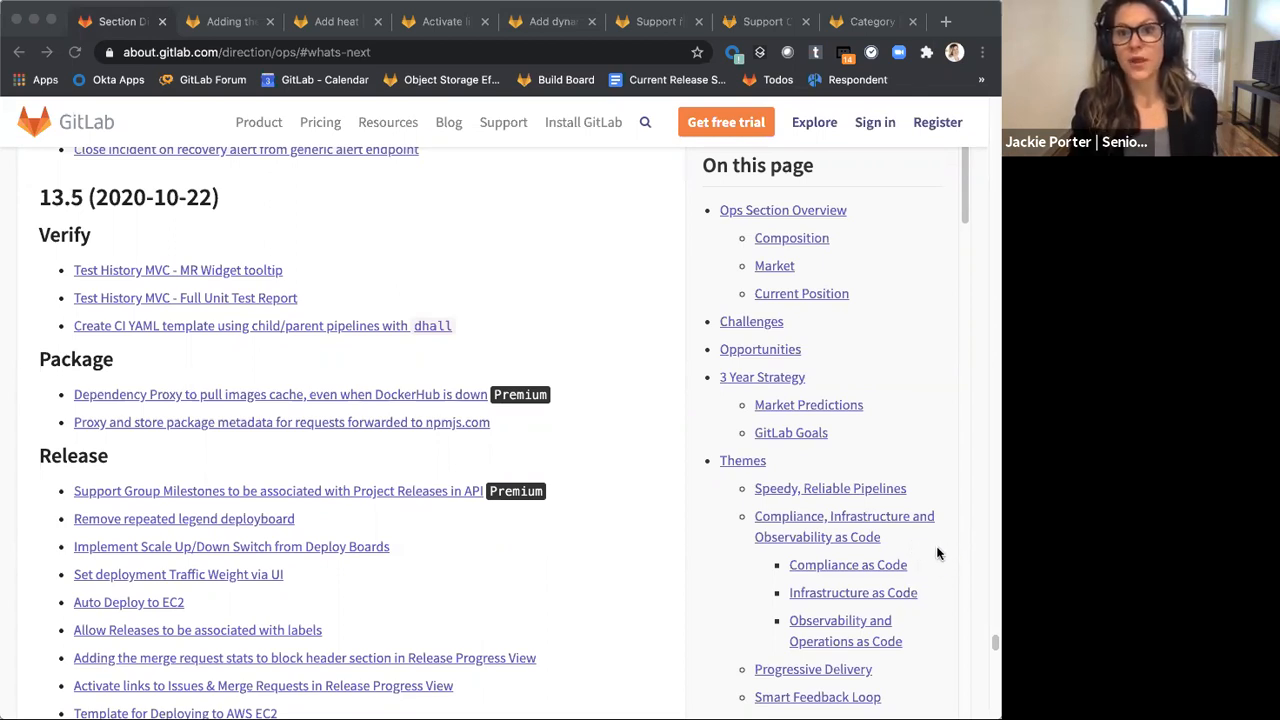
pyautogui.moveTo(922, 530)
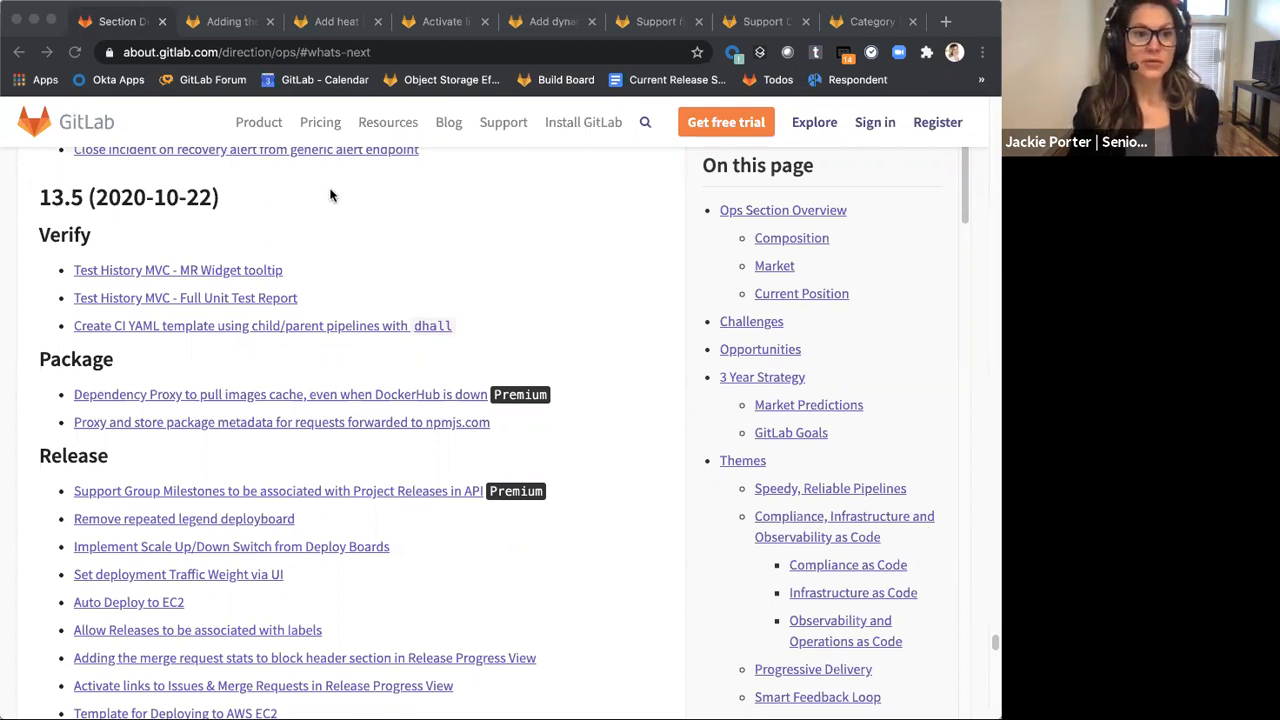
pyautogui.moveTo(424, 272)
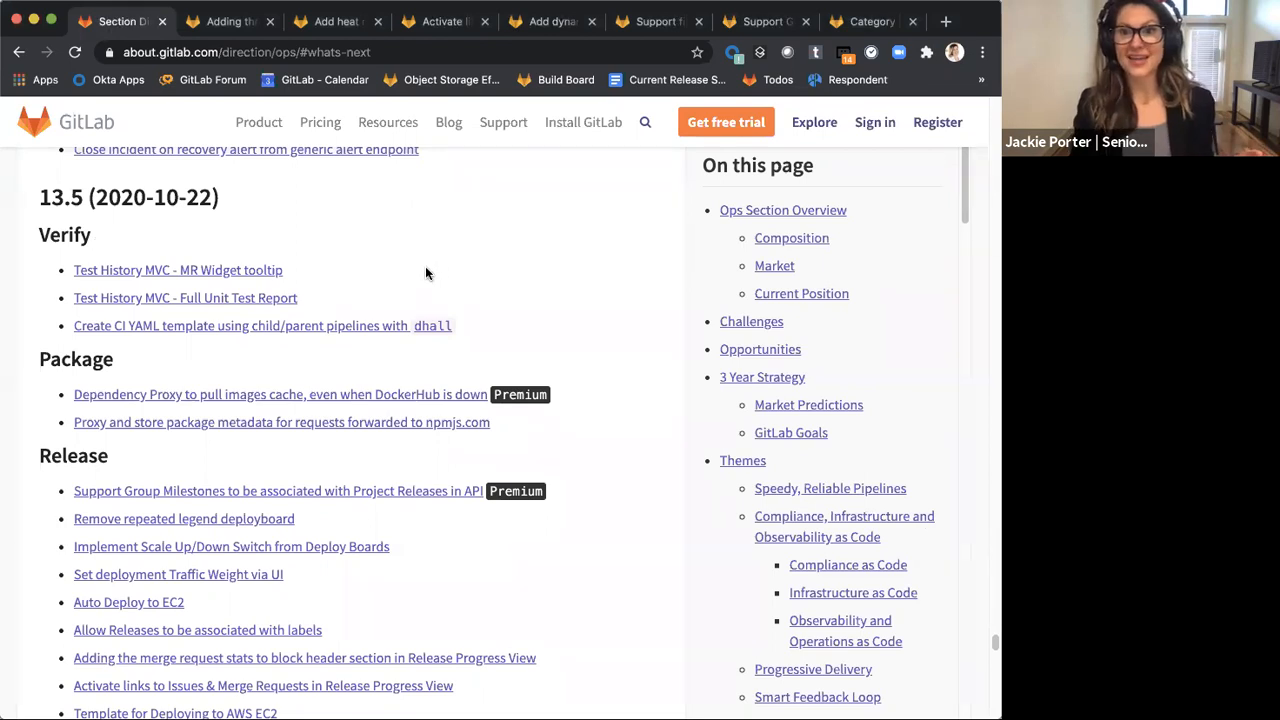
pyautogui.moveTo(356, 136)
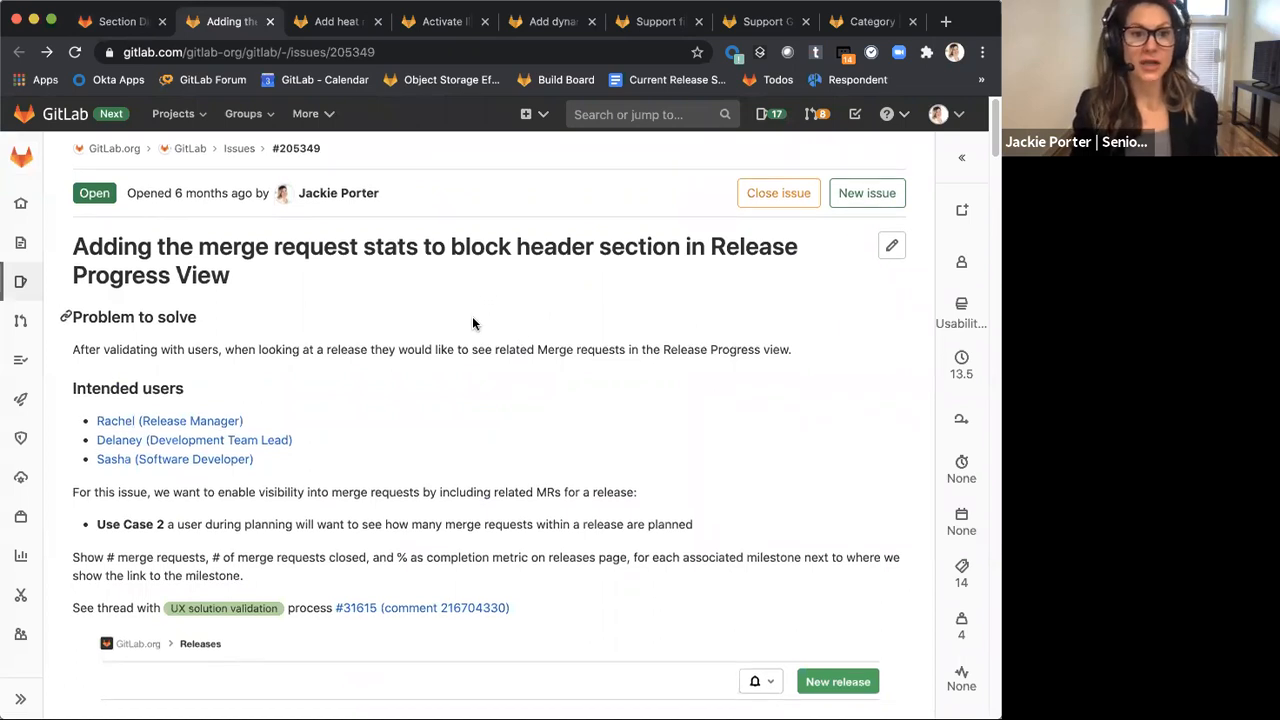
# Scroll the merge request stats issue down to its embedded Releases mockup showing Version 12.4 counts
pyautogui.scroll(-3)
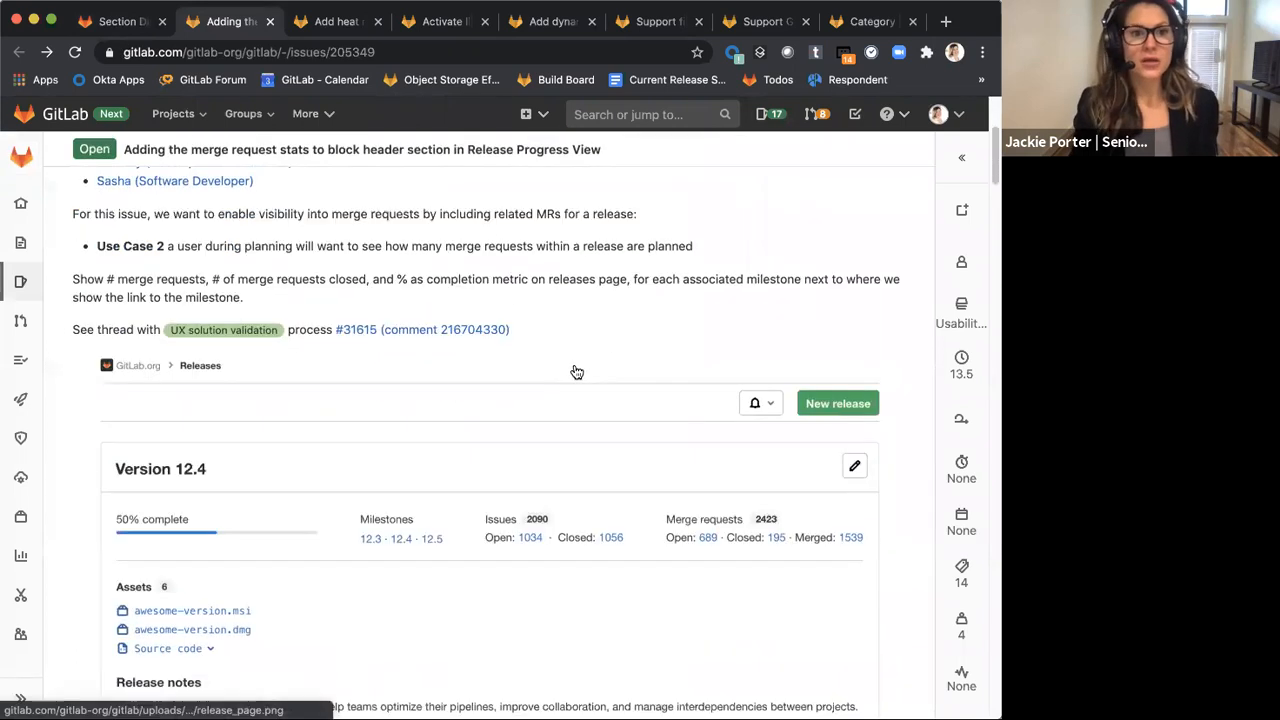
pyautogui.scroll(-3)
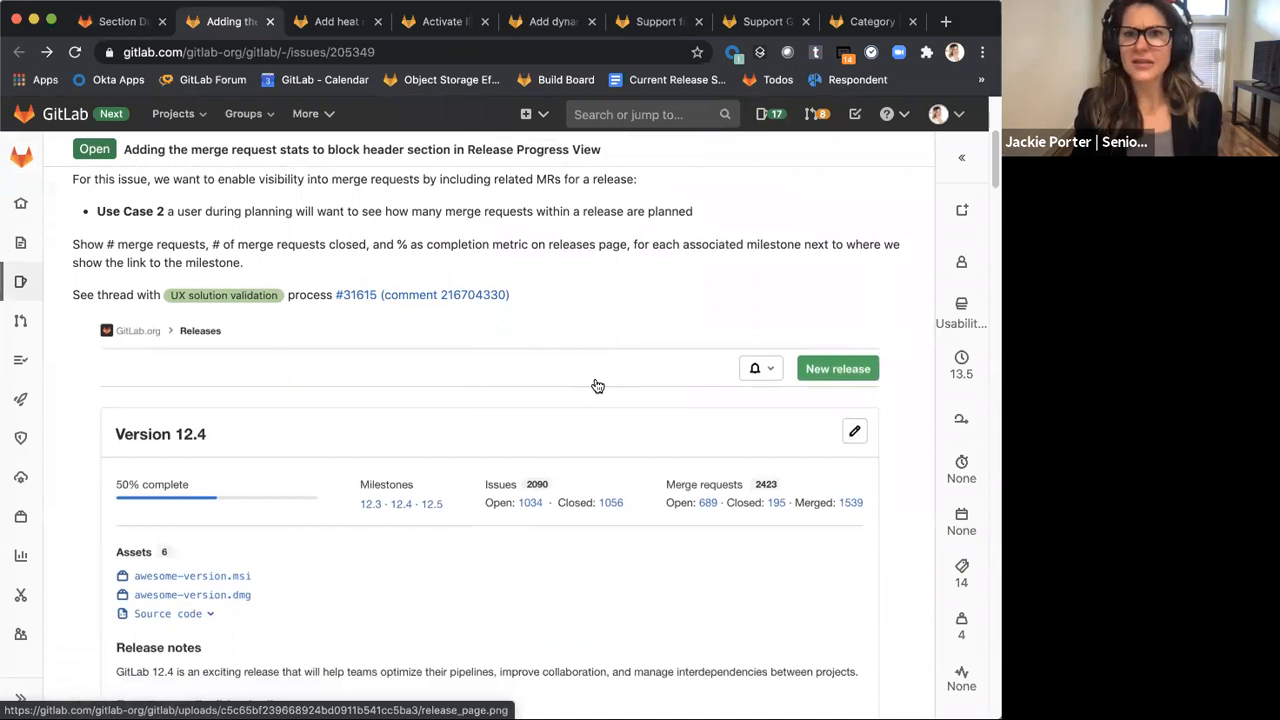
pyautogui.scroll(-3)
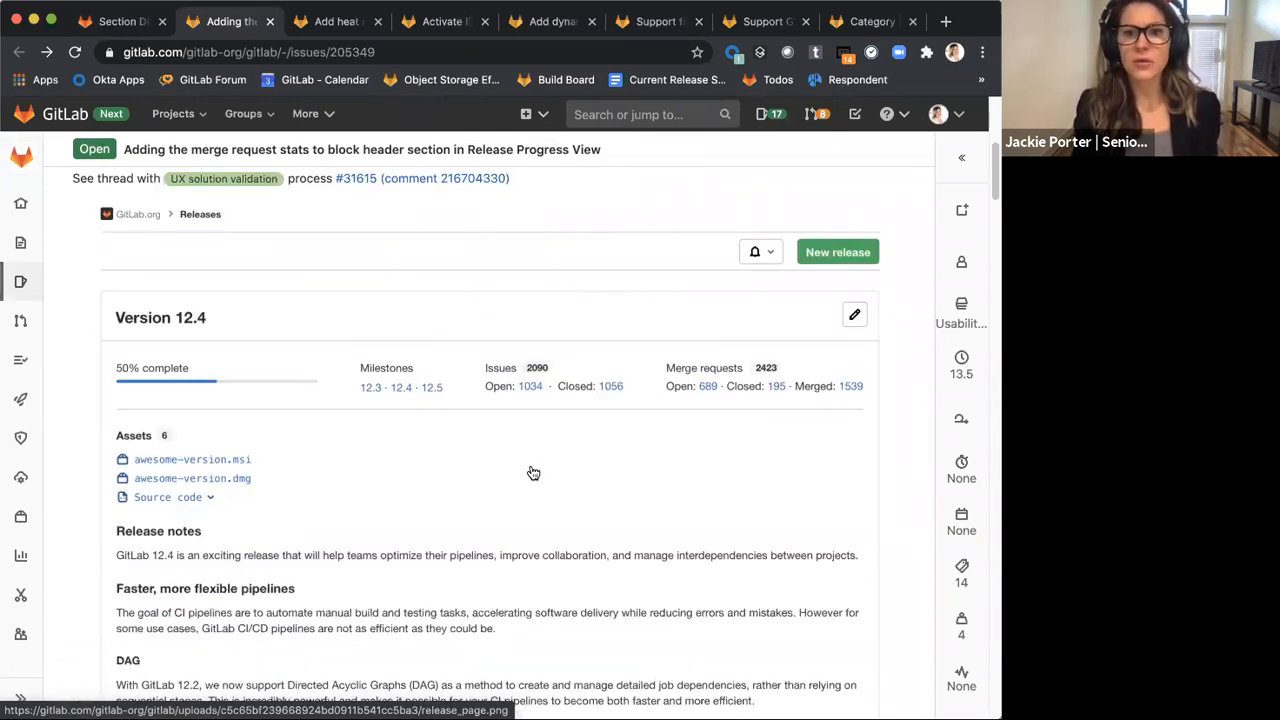
pyautogui.moveTo(596, 426)
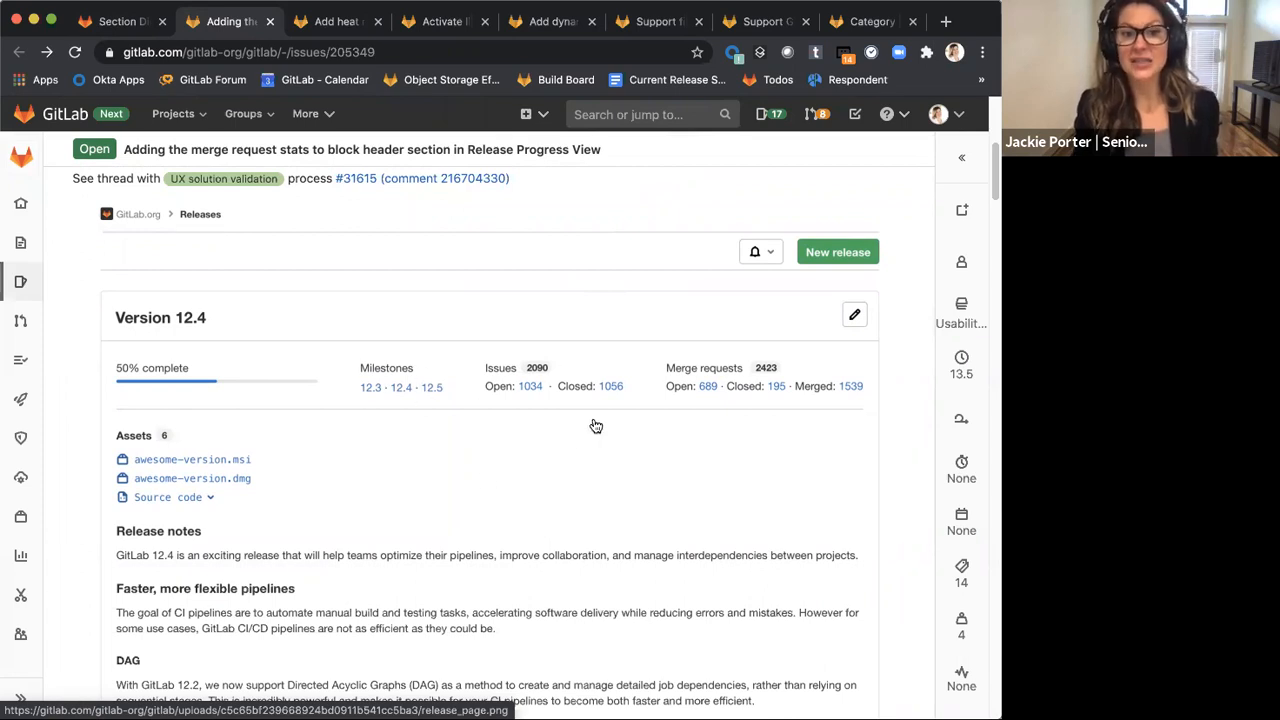
pyautogui.moveTo(812, 388)
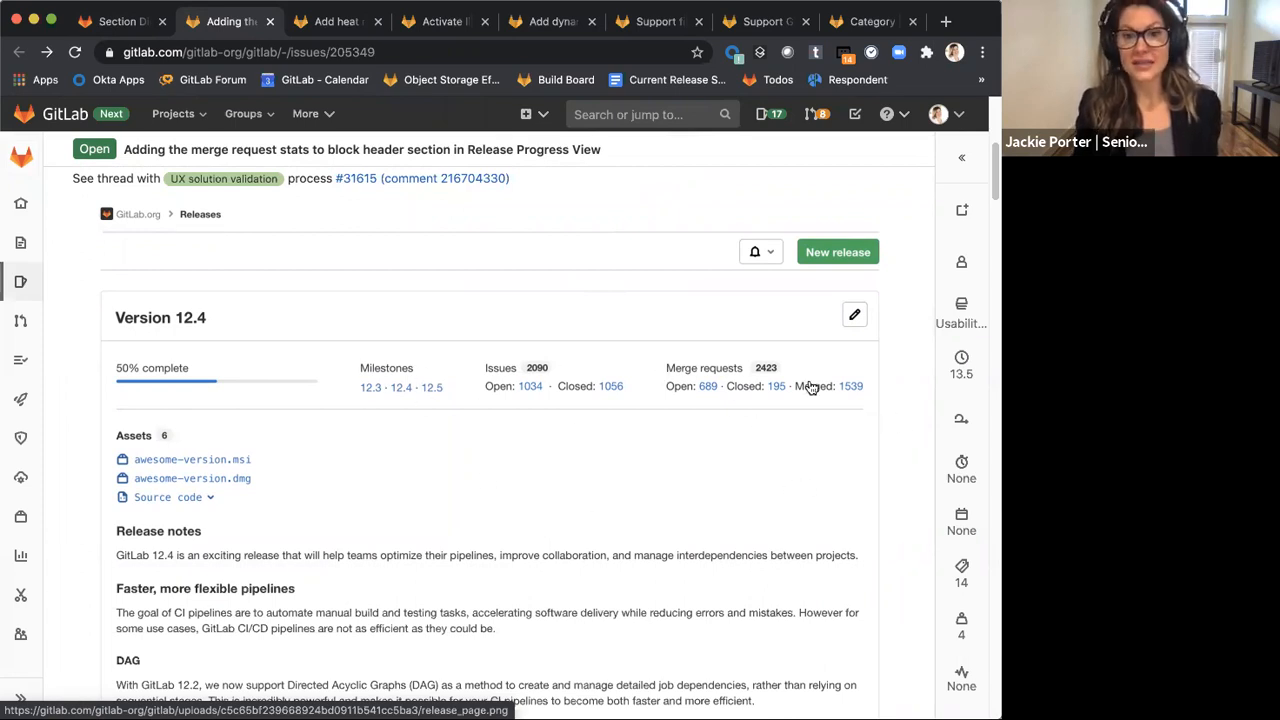
pyautogui.moveTo(510, 228)
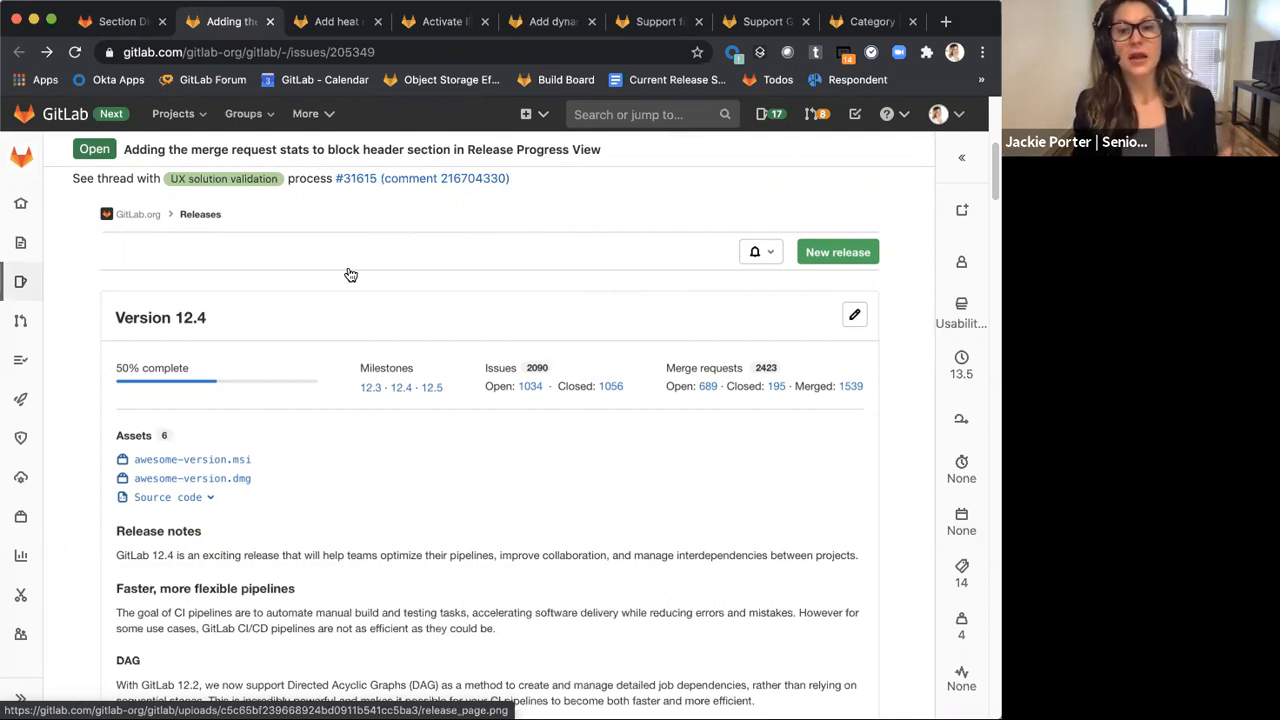
pyautogui.moveTo(426, 268)
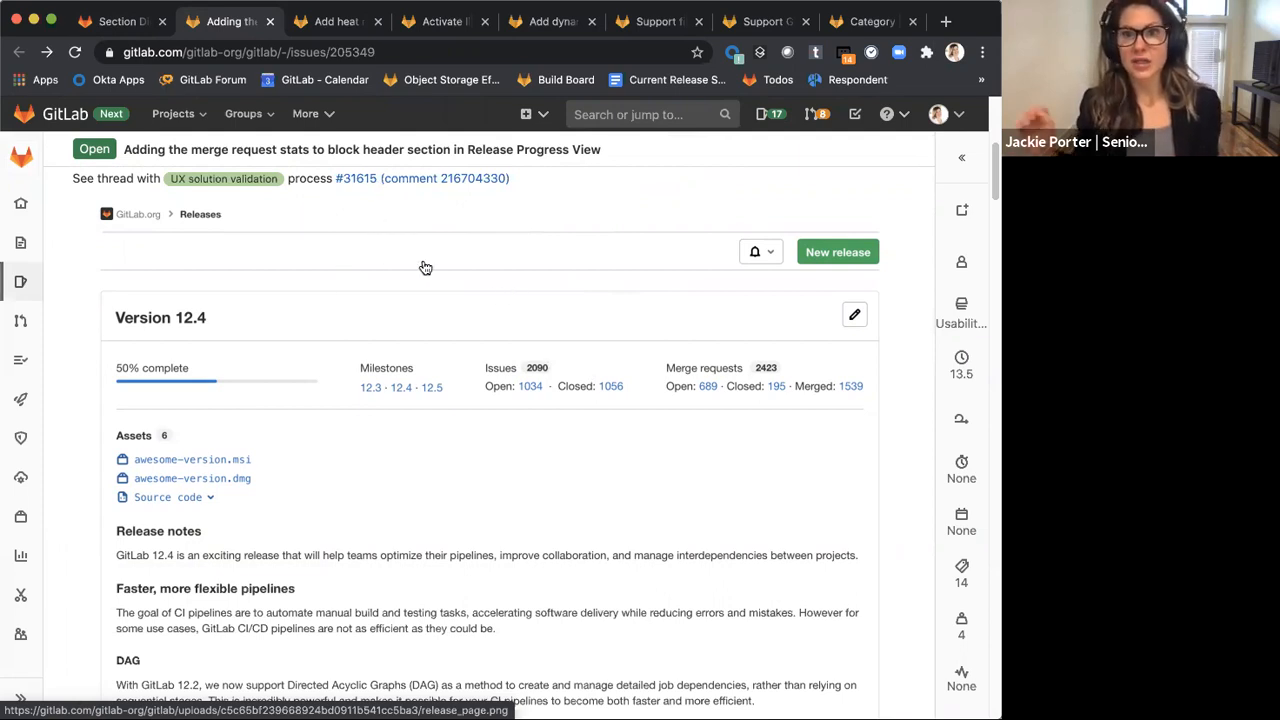
pyautogui.moveTo(416, 364)
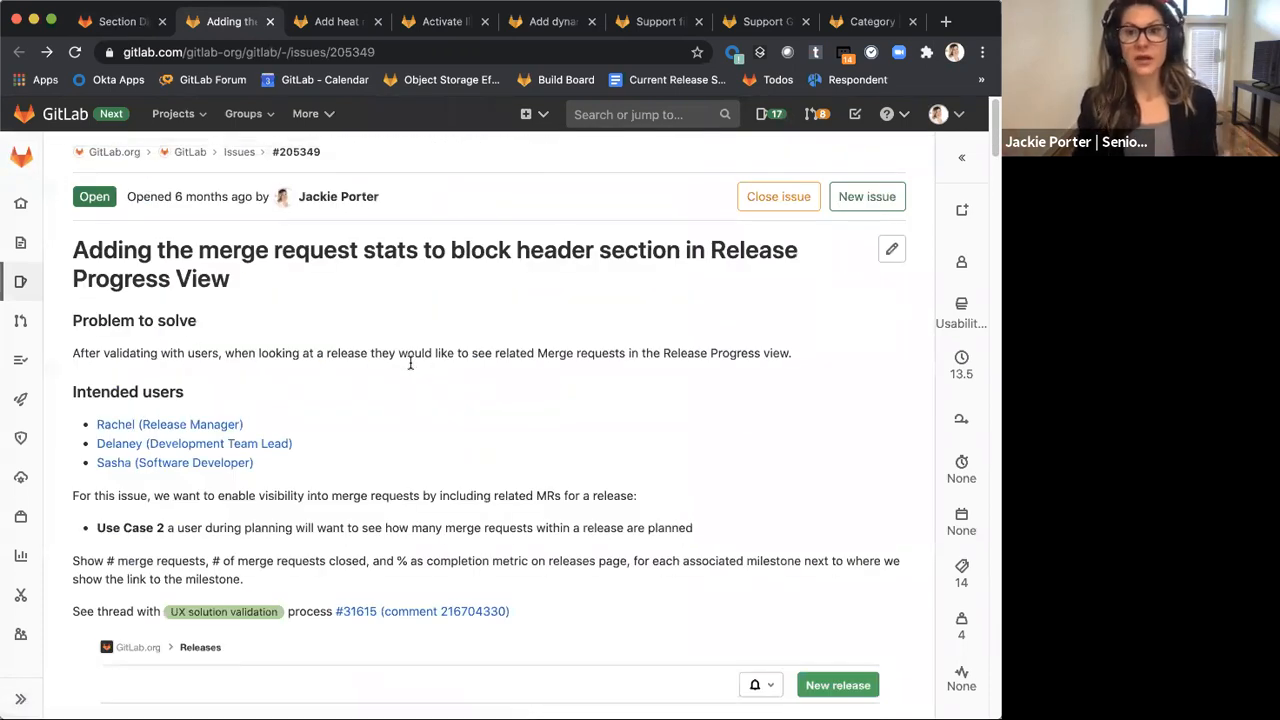
pyautogui.moveTo(408, 360)
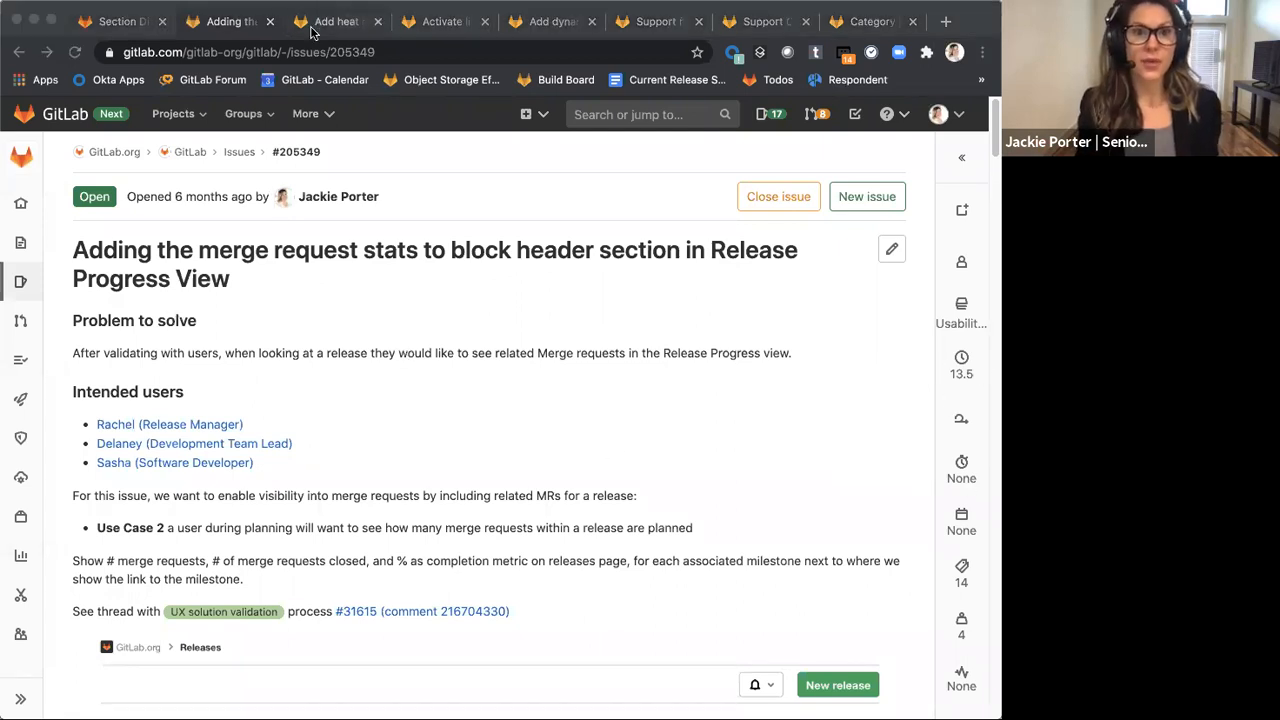
# Review the Release Progress View links issue, then switch to heat map widget issue #221139
pyautogui.click(442, 20)
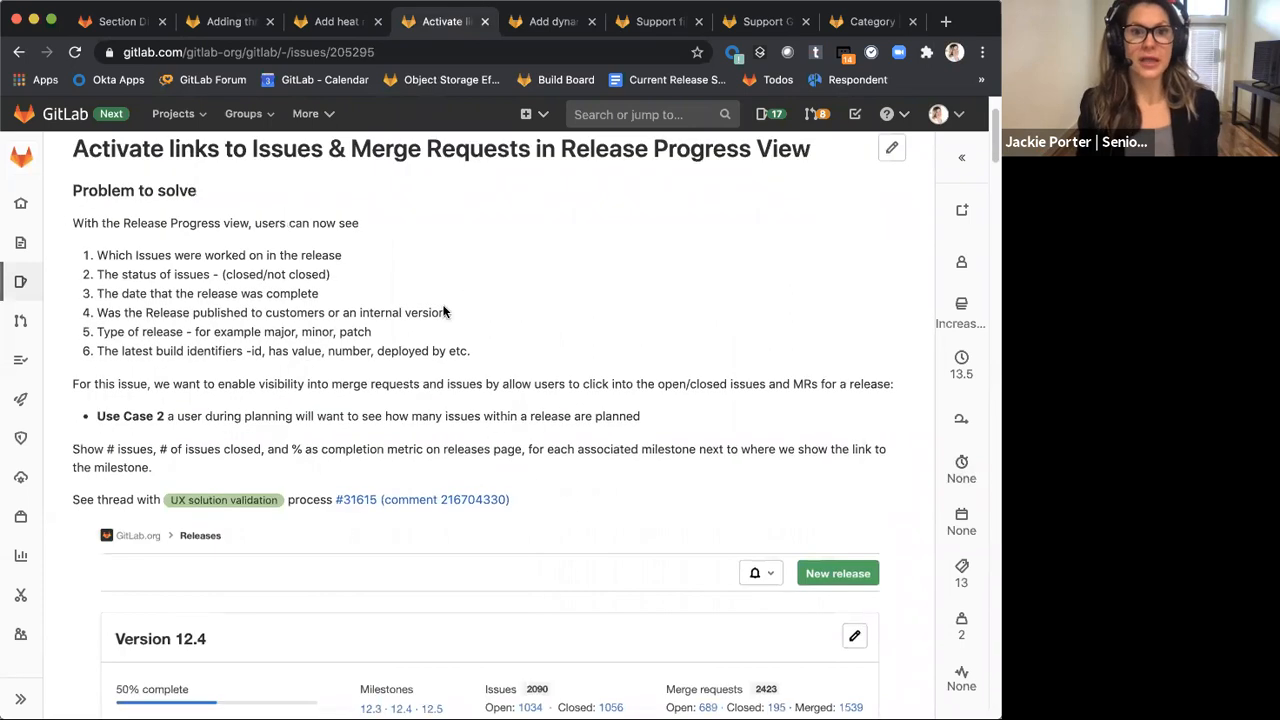
pyautogui.scroll(-3)
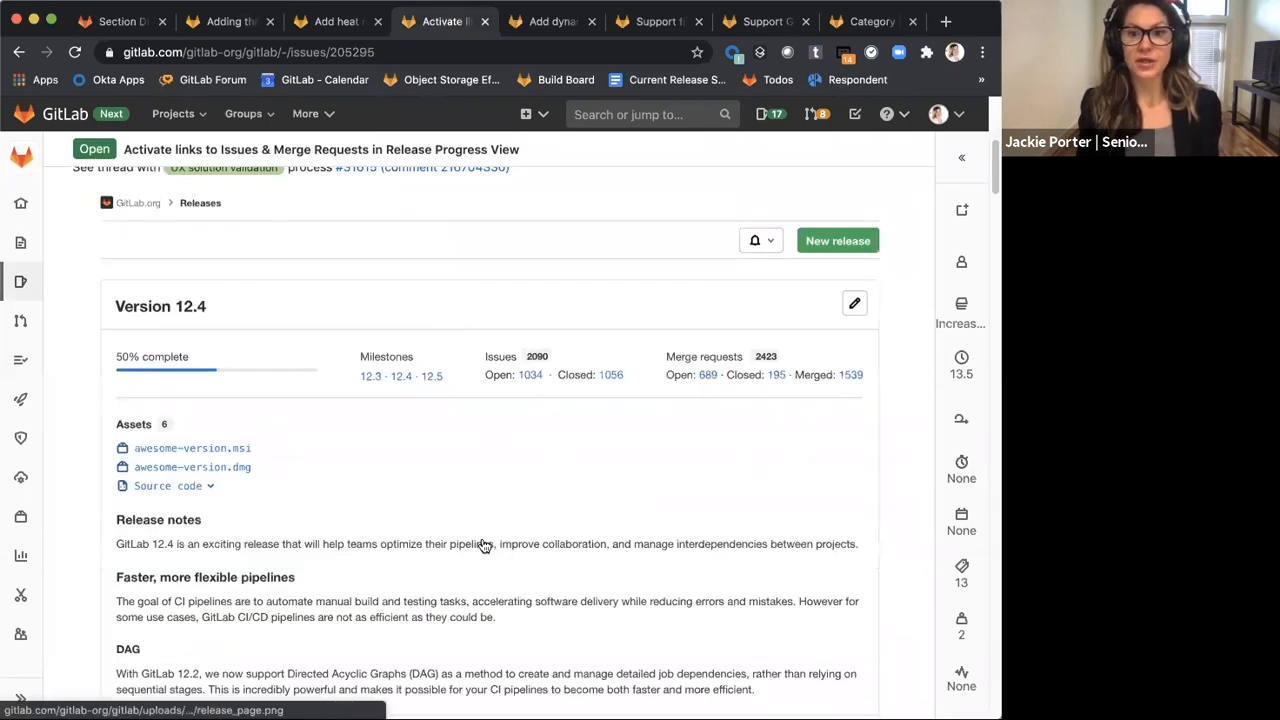
pyautogui.moveTo(462, 488)
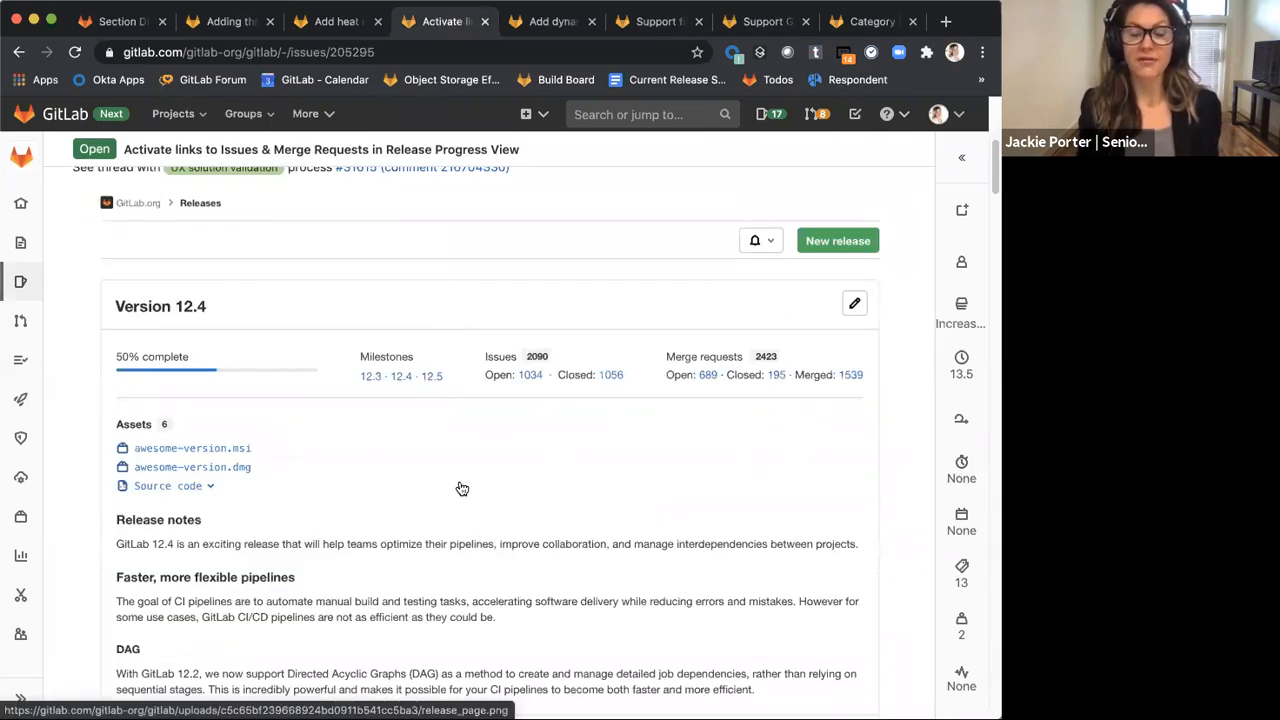
pyautogui.scroll(-3)
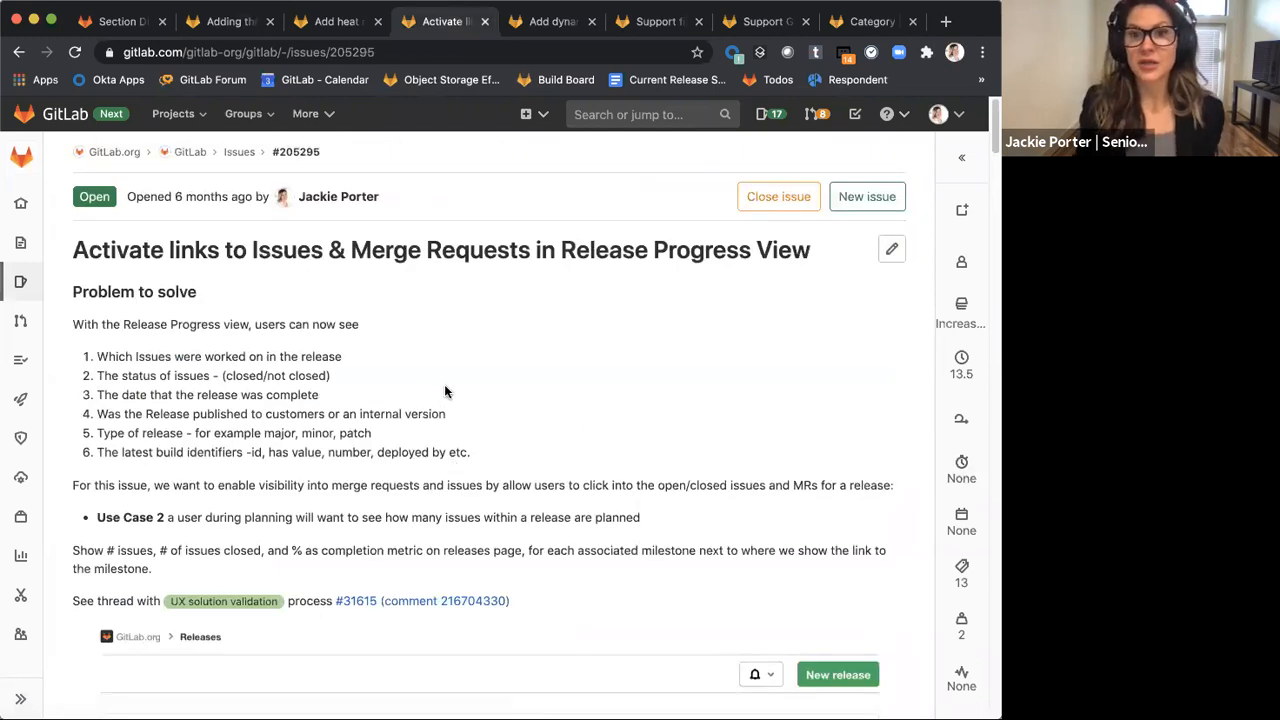
pyautogui.moveTo(384, 352)
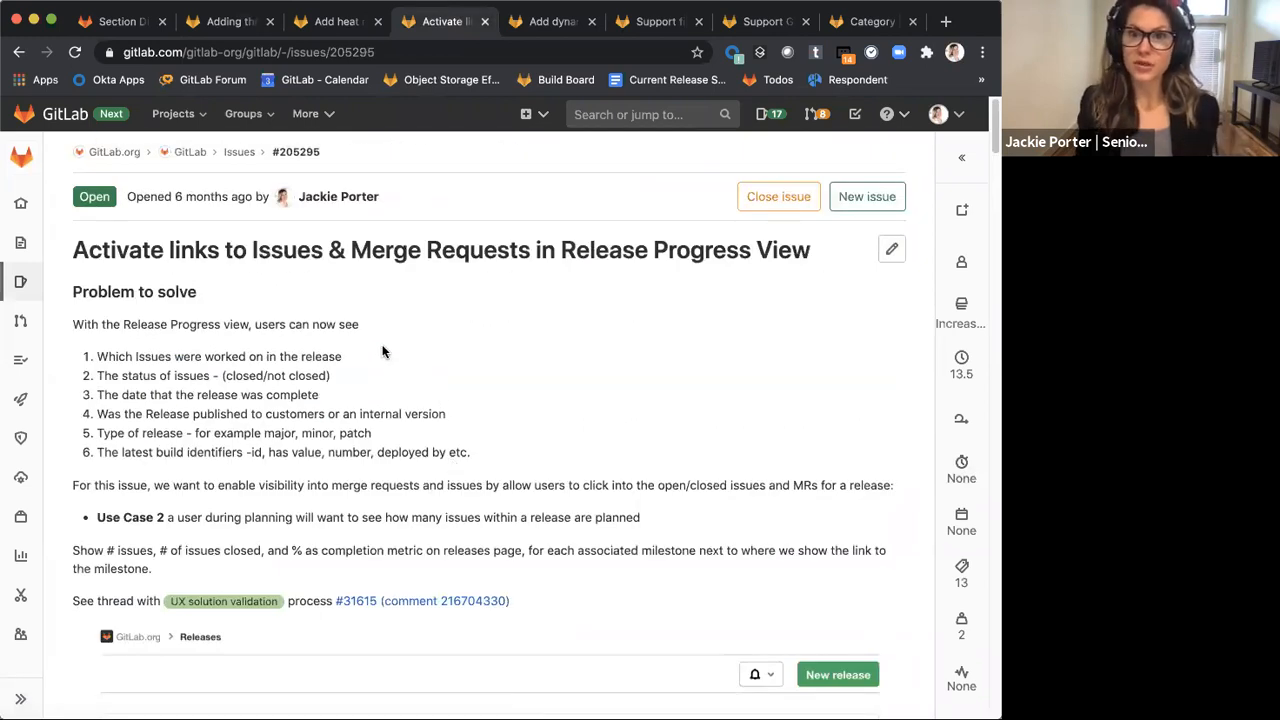
pyautogui.moveTo(320, 172)
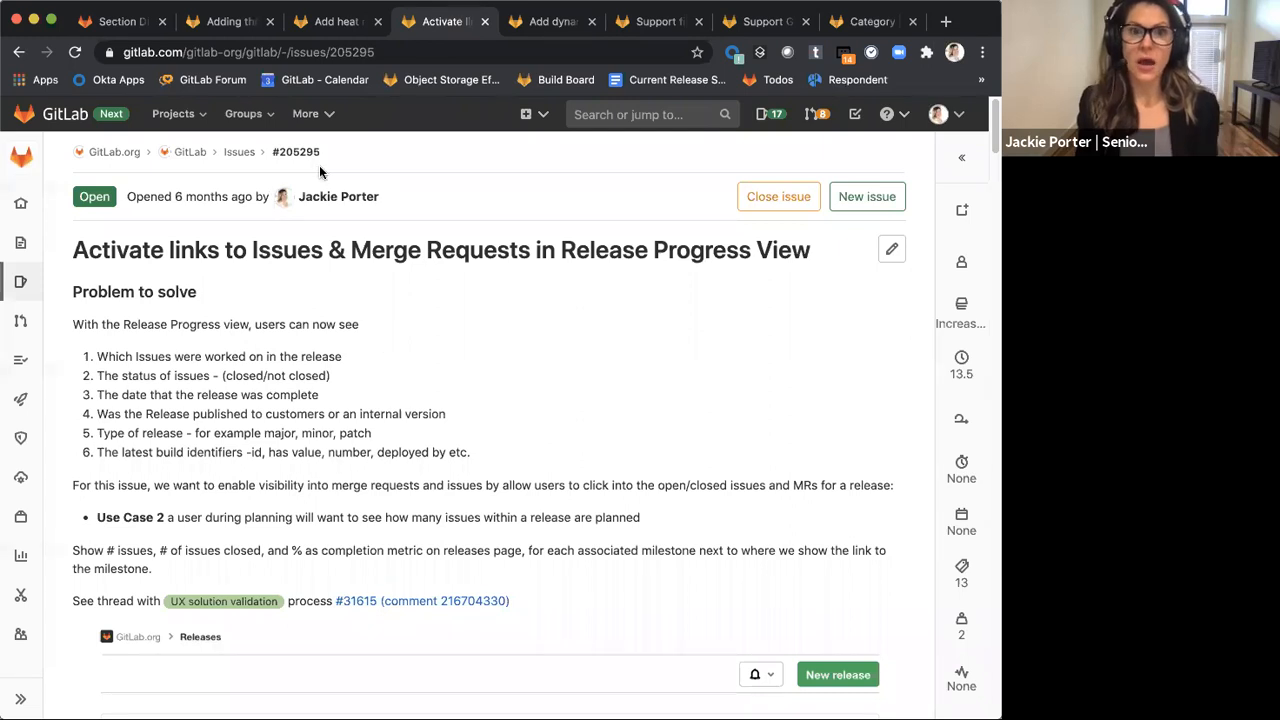
pyautogui.click(390, 20)
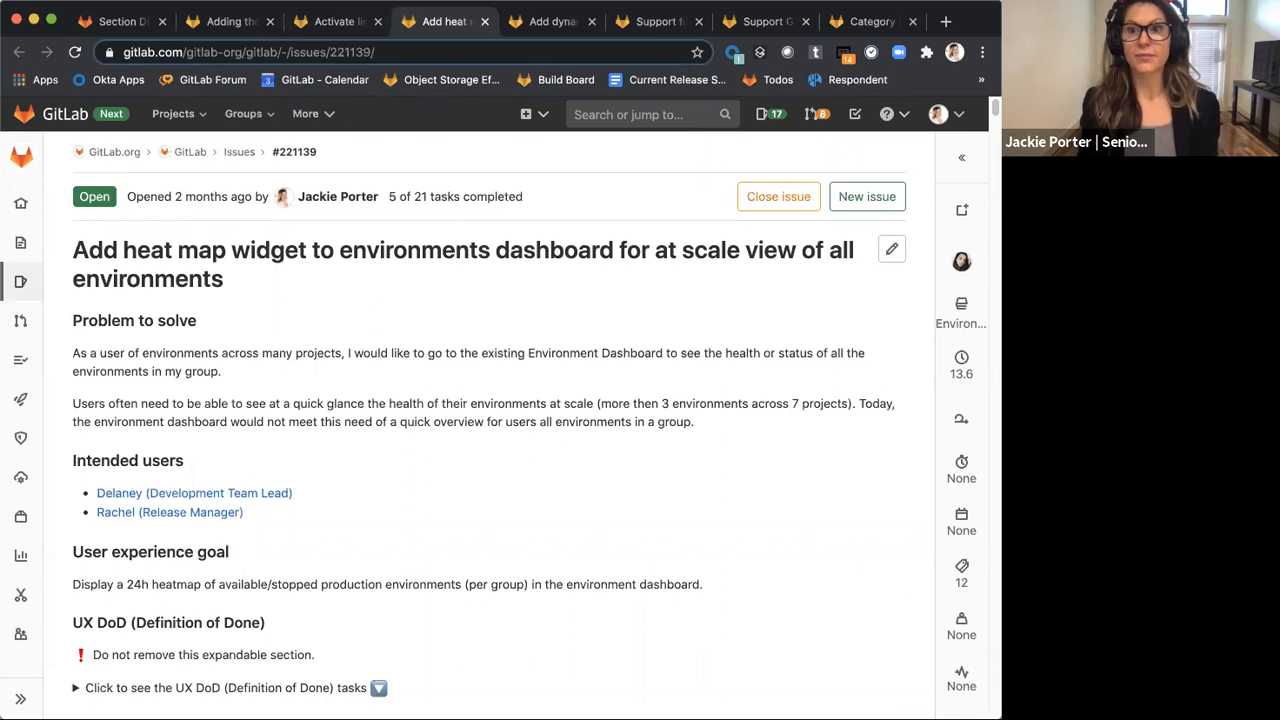
pyautogui.moveTo(992, 282)
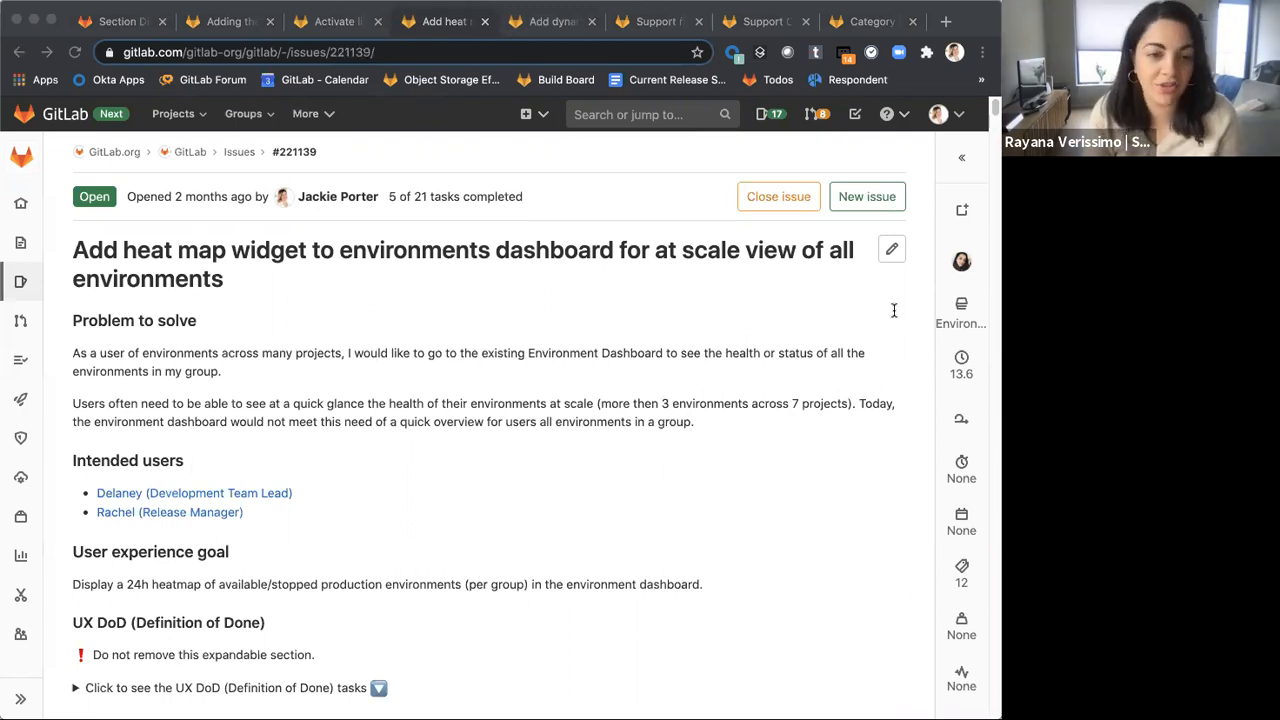
pyautogui.moveTo(842, 336)
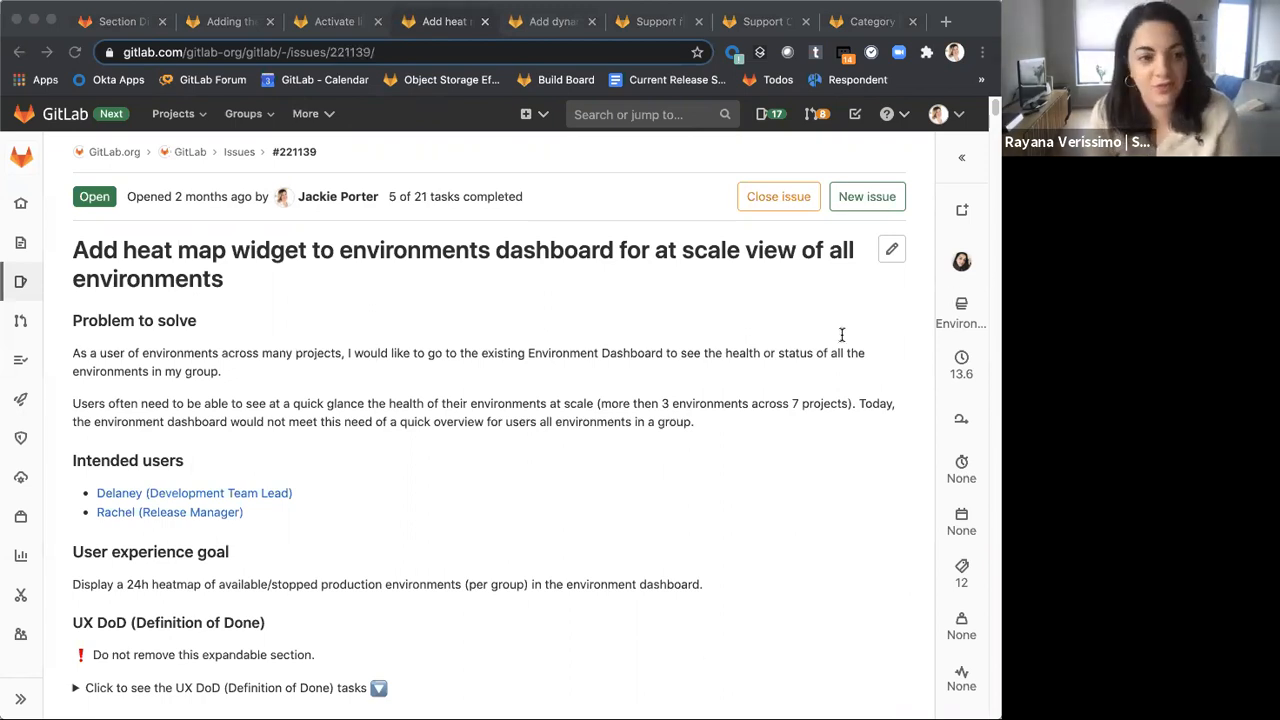
pyautogui.moveTo(816, 364)
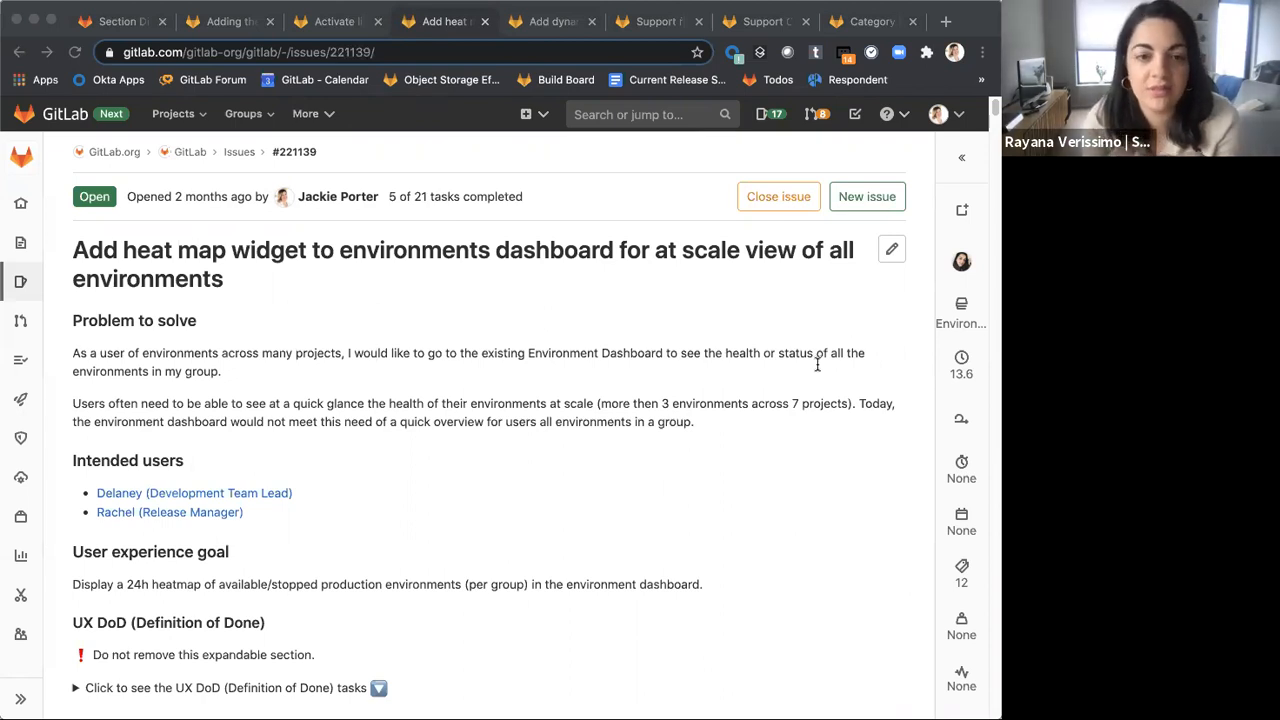
pyautogui.moveTo(580, 572)
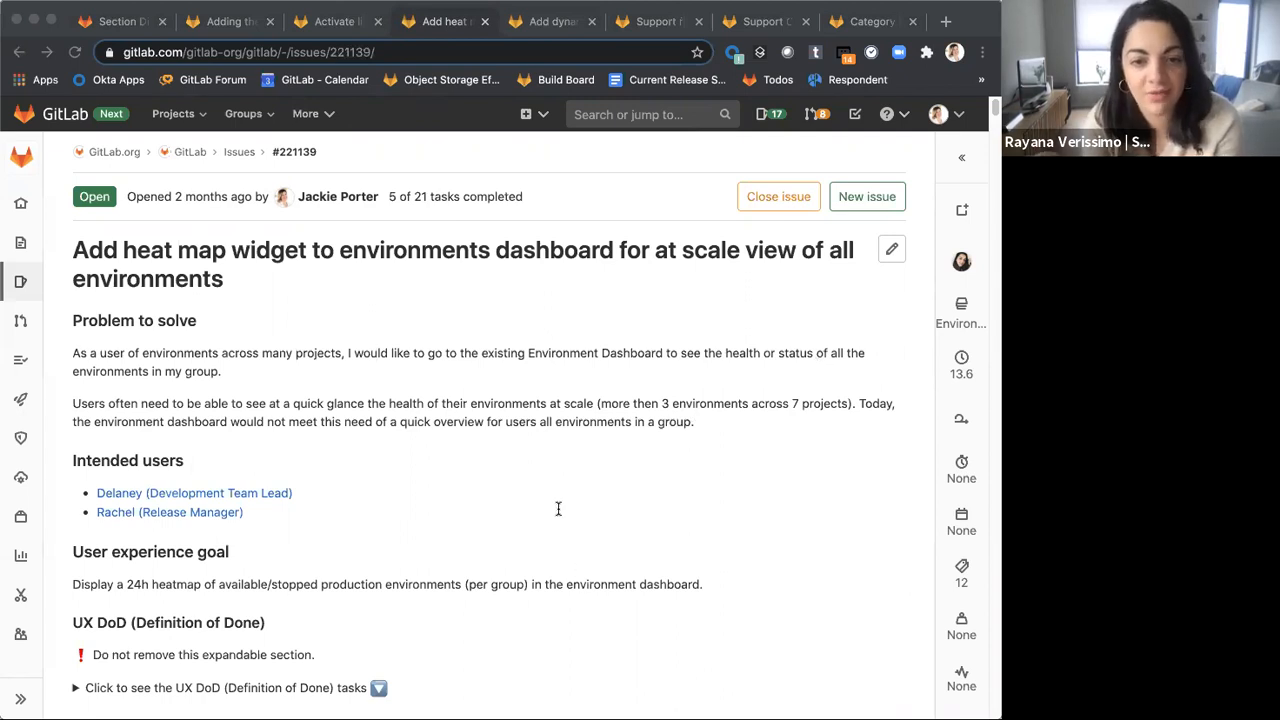
pyautogui.moveTo(704, 368)
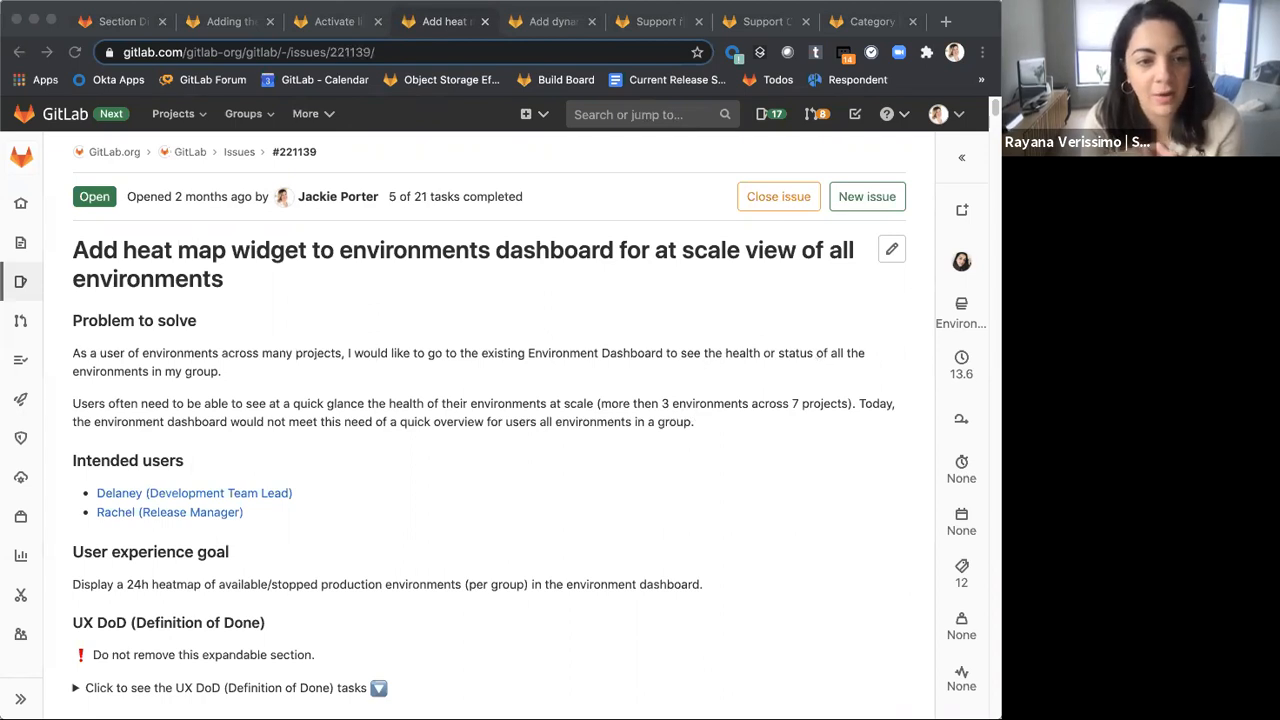
pyautogui.moveTo(588, 576)
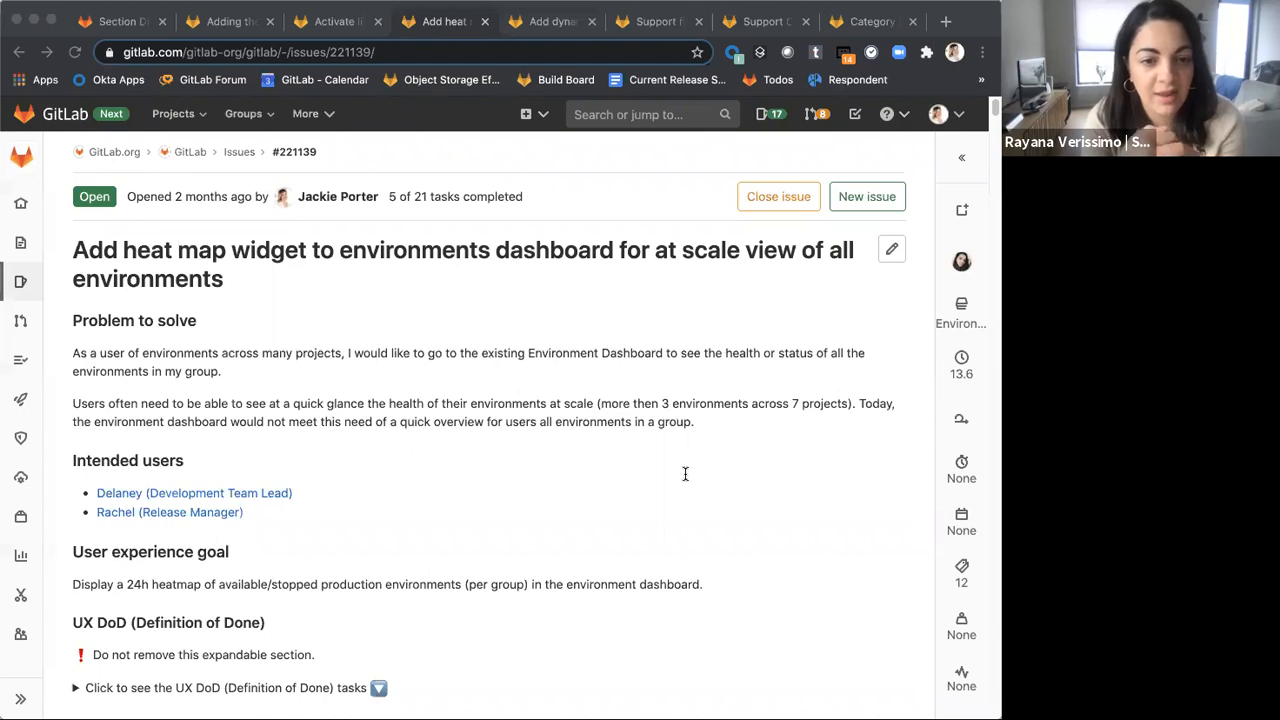
pyautogui.moveTo(540, 492)
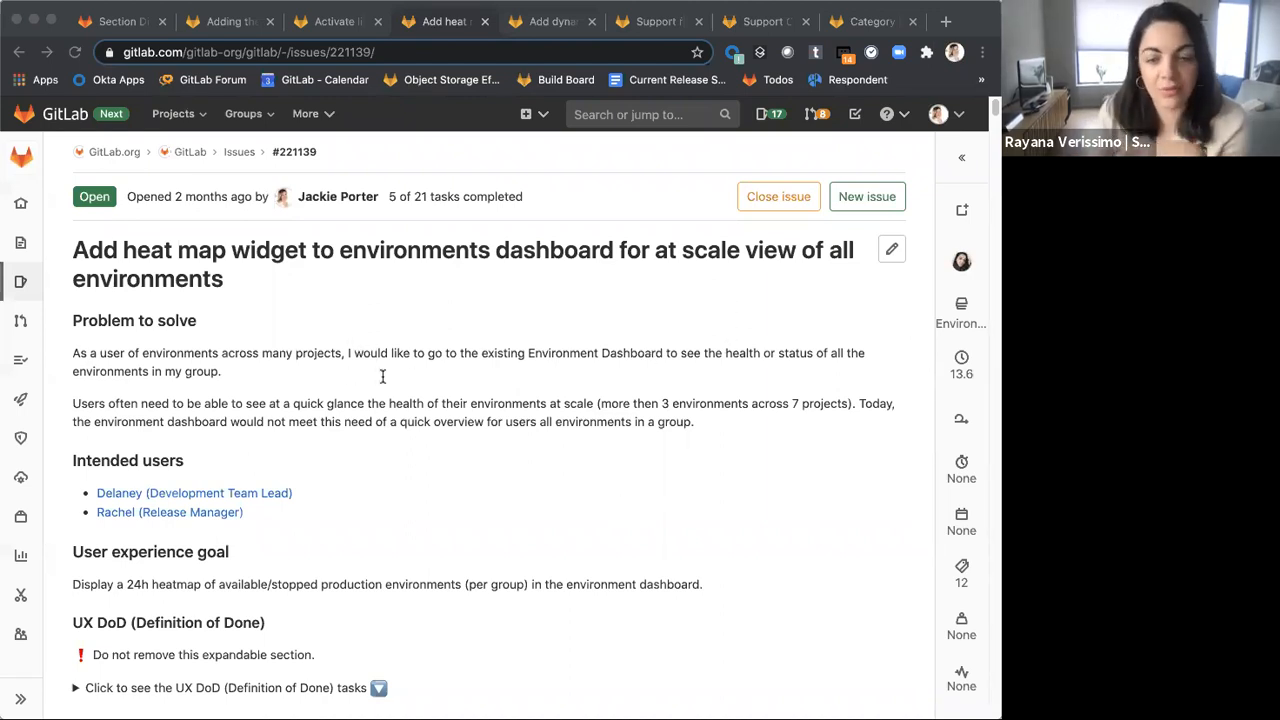
pyautogui.moveTo(756, 388)
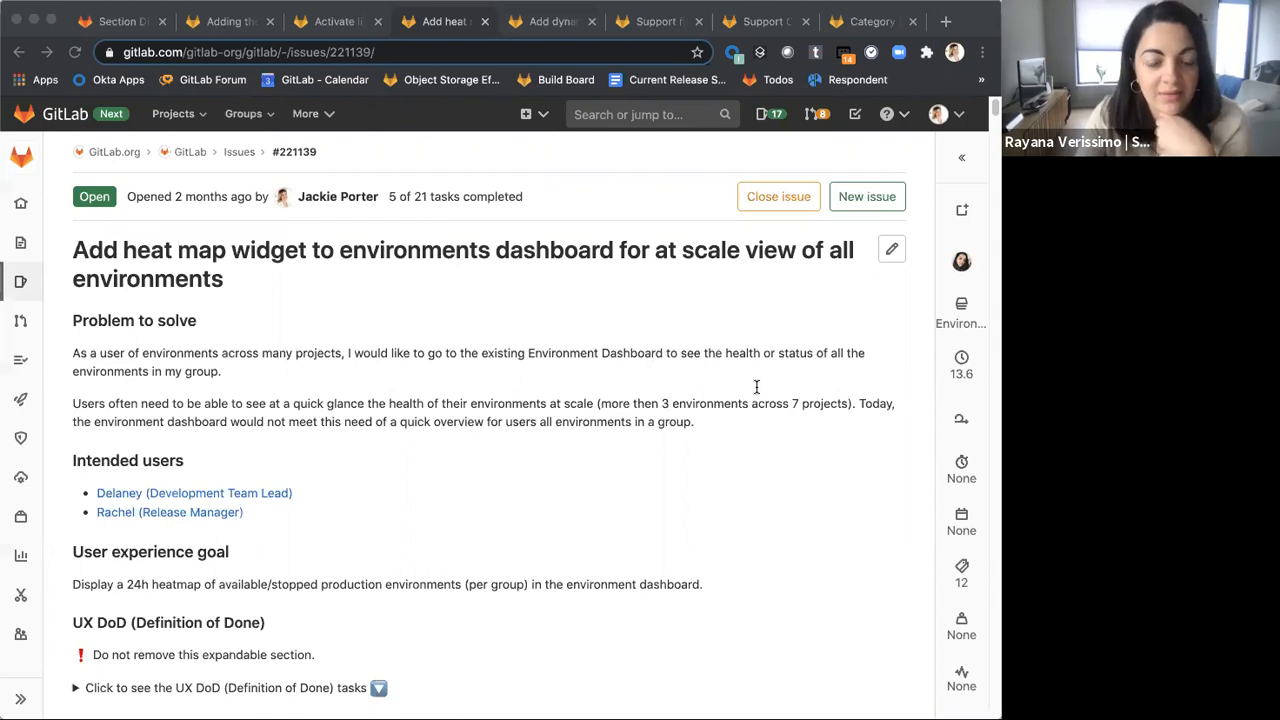
pyautogui.moveTo(280, 324)
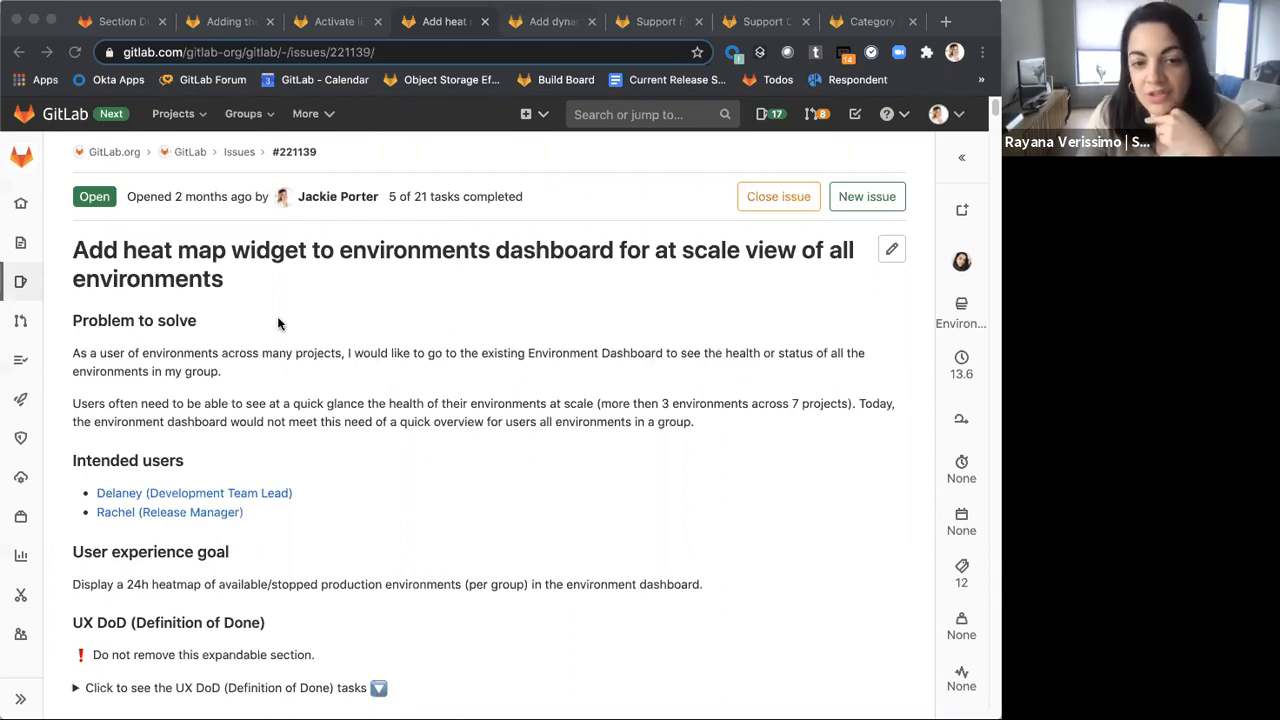
pyautogui.moveTo(286, 324)
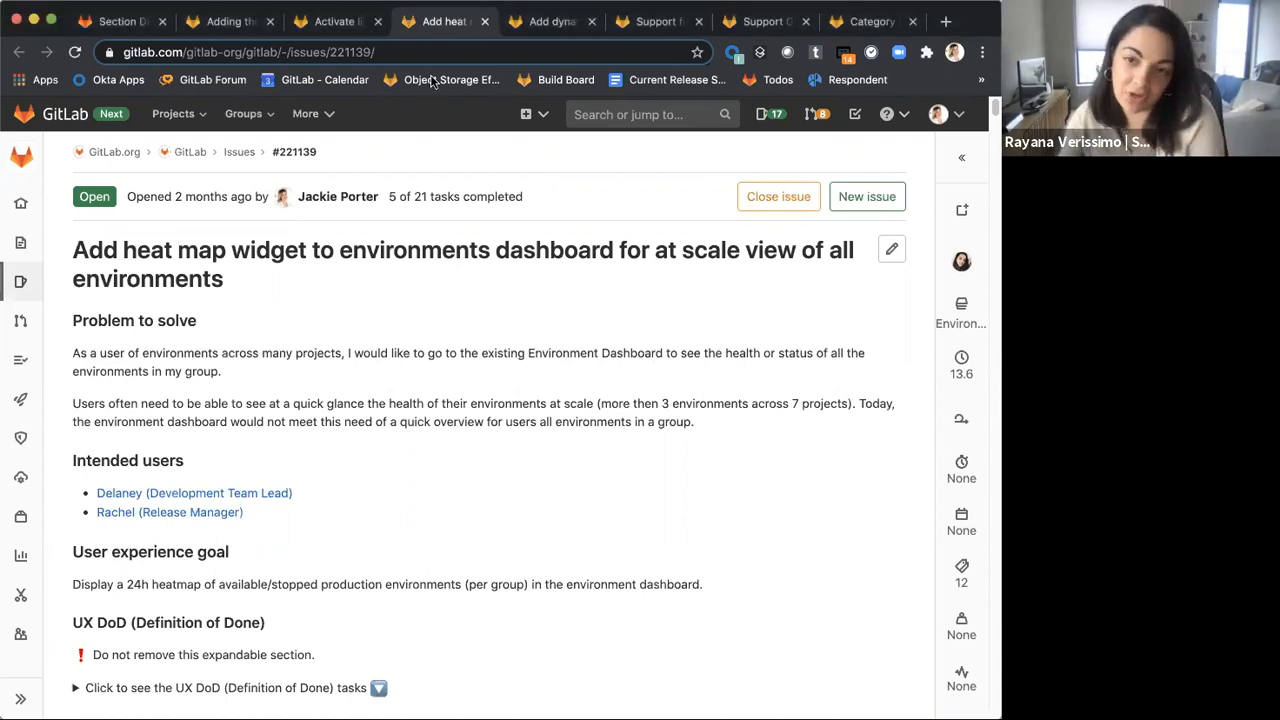
pyautogui.scroll(-3)
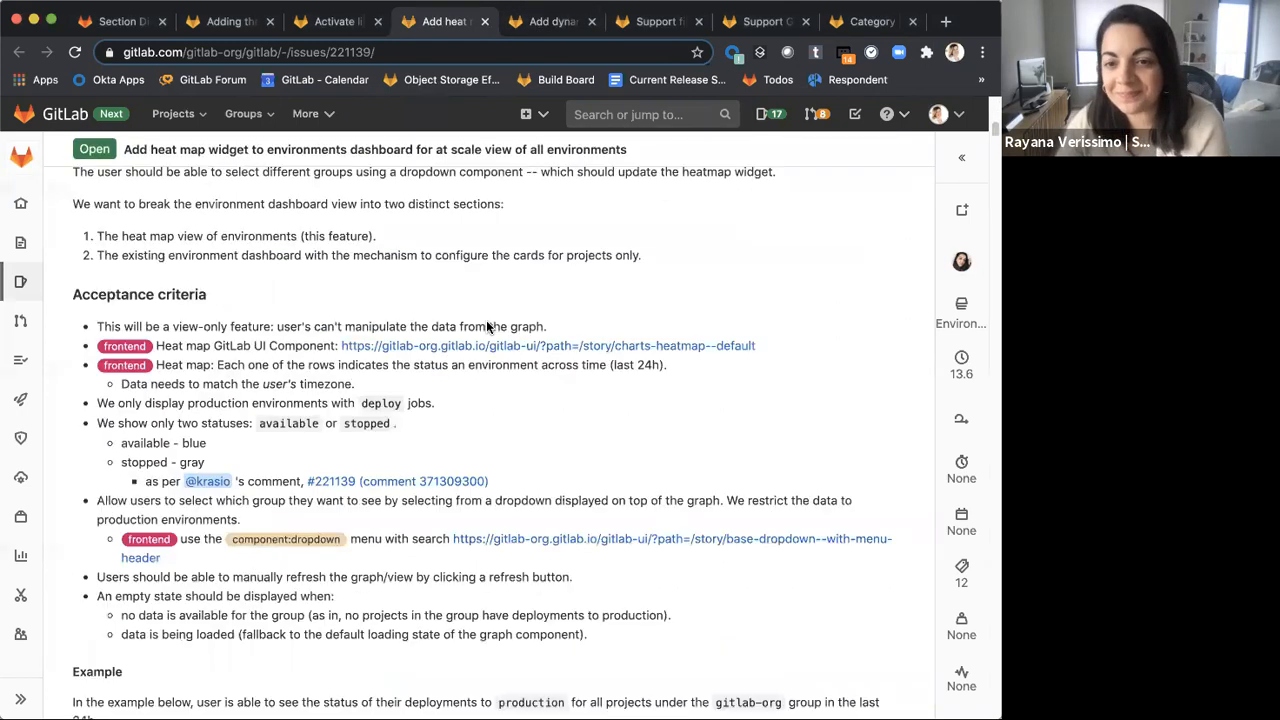
pyautogui.scroll(-3)
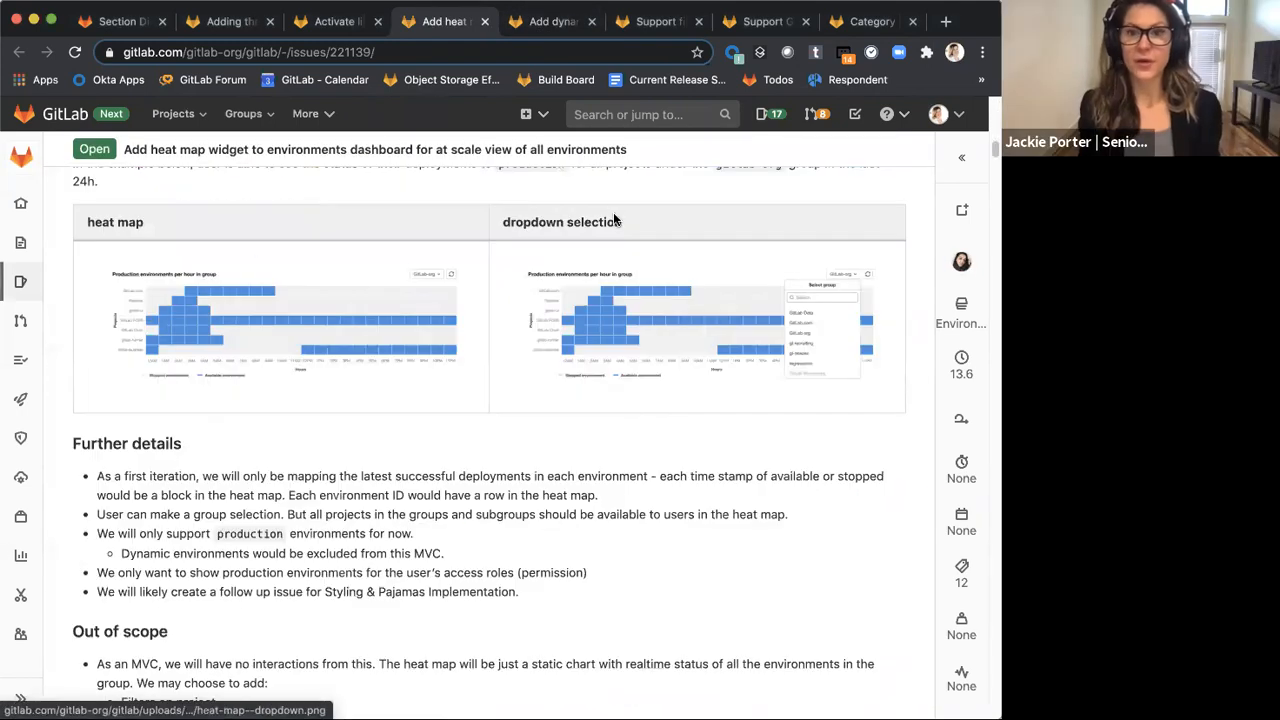
pyautogui.moveTo(520, 348)
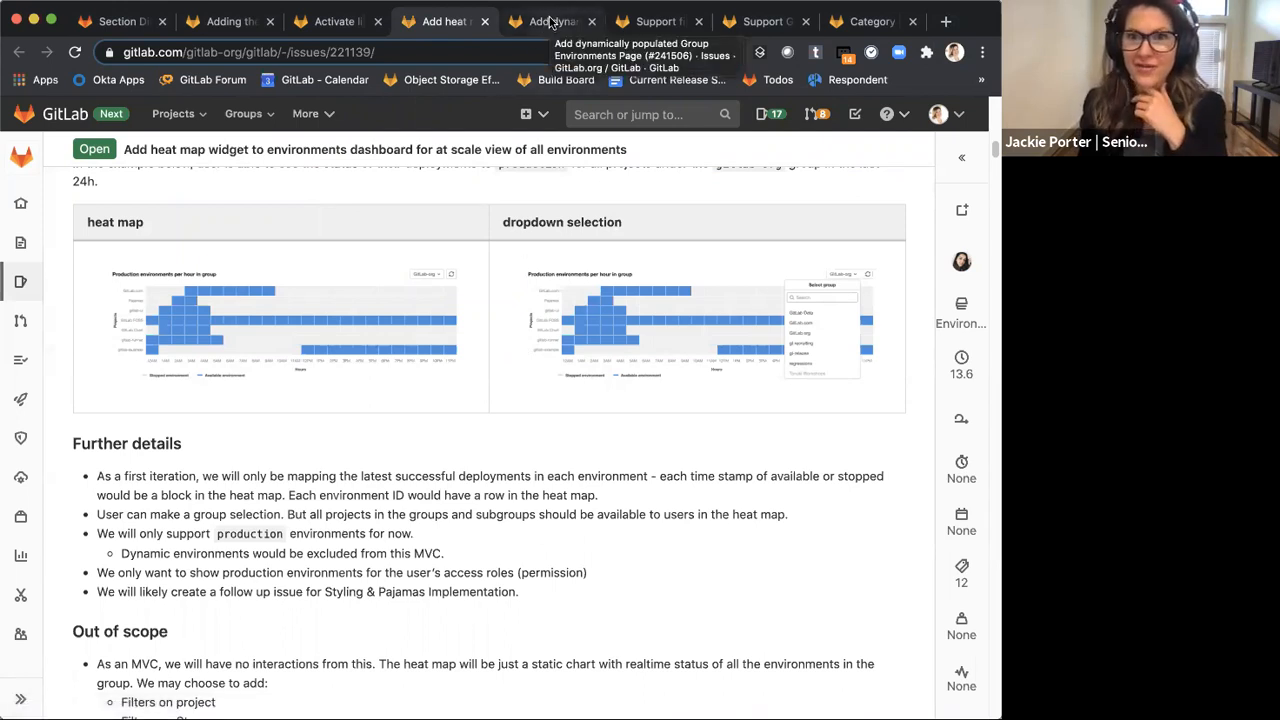
pyautogui.click(550, 20)
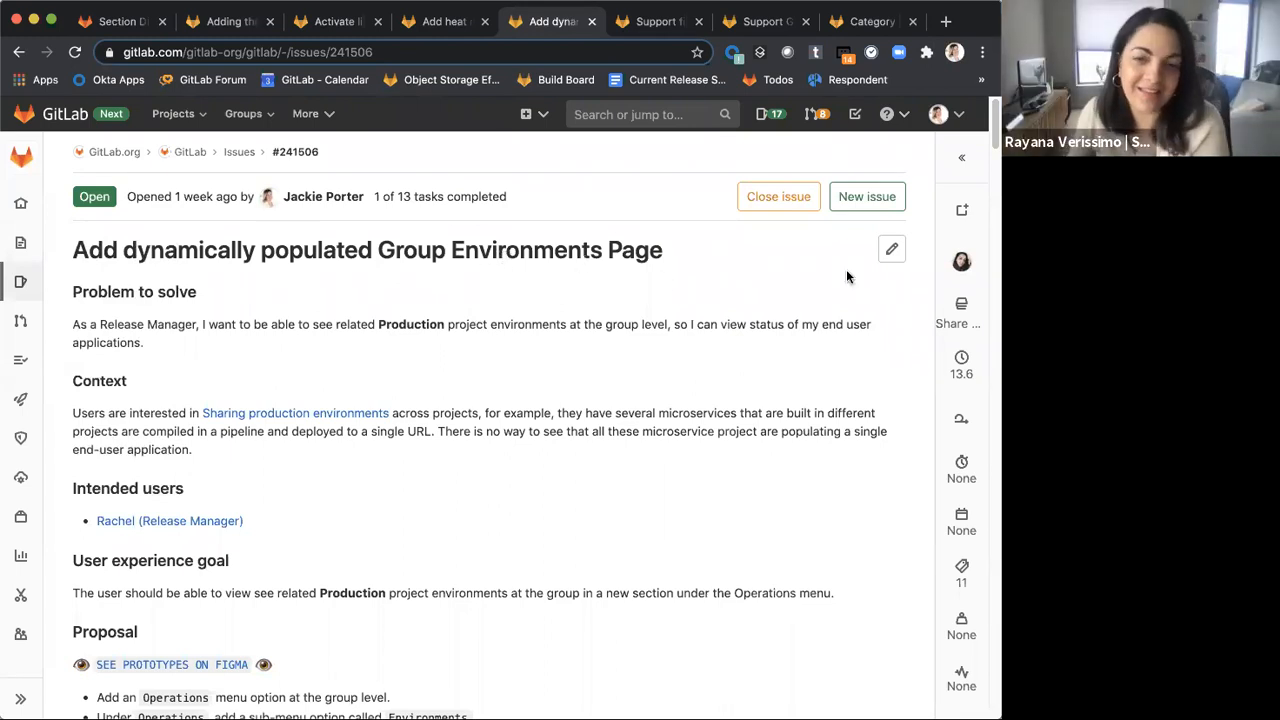
# Scroll to the Designs section and view the group environments list mockup at full size
pyautogui.scroll(-3)
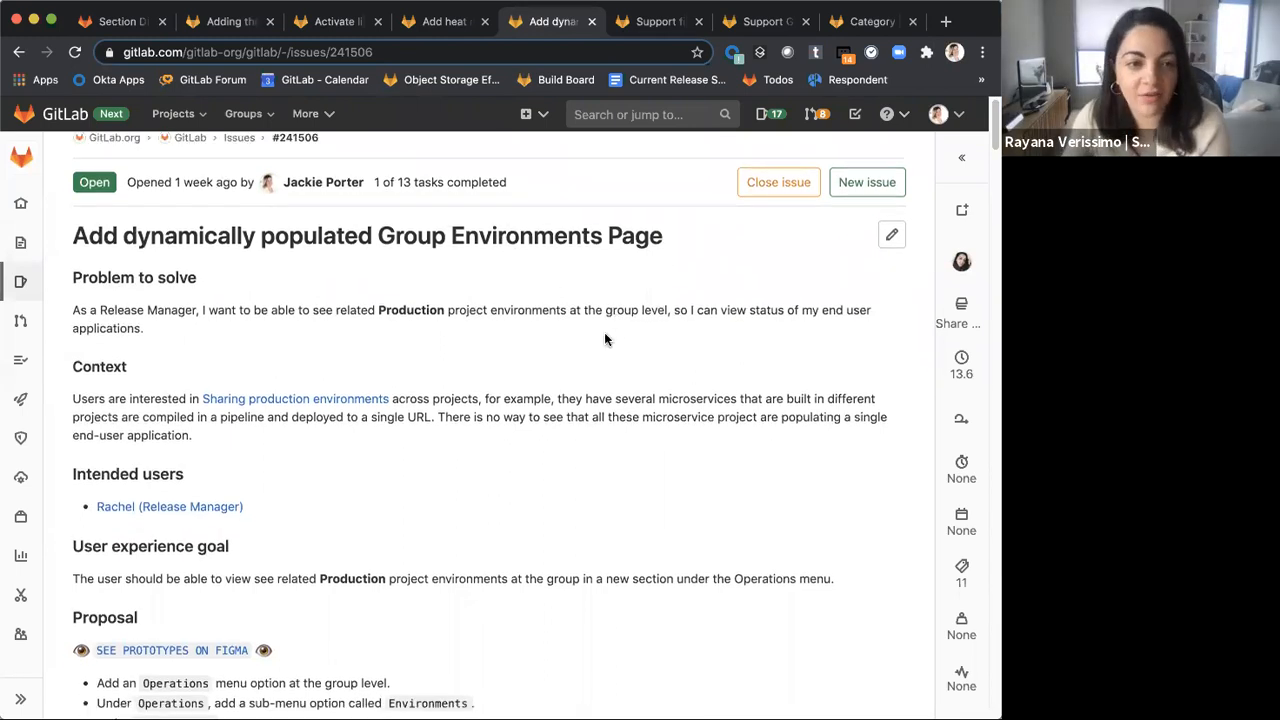
pyautogui.scroll(-3)
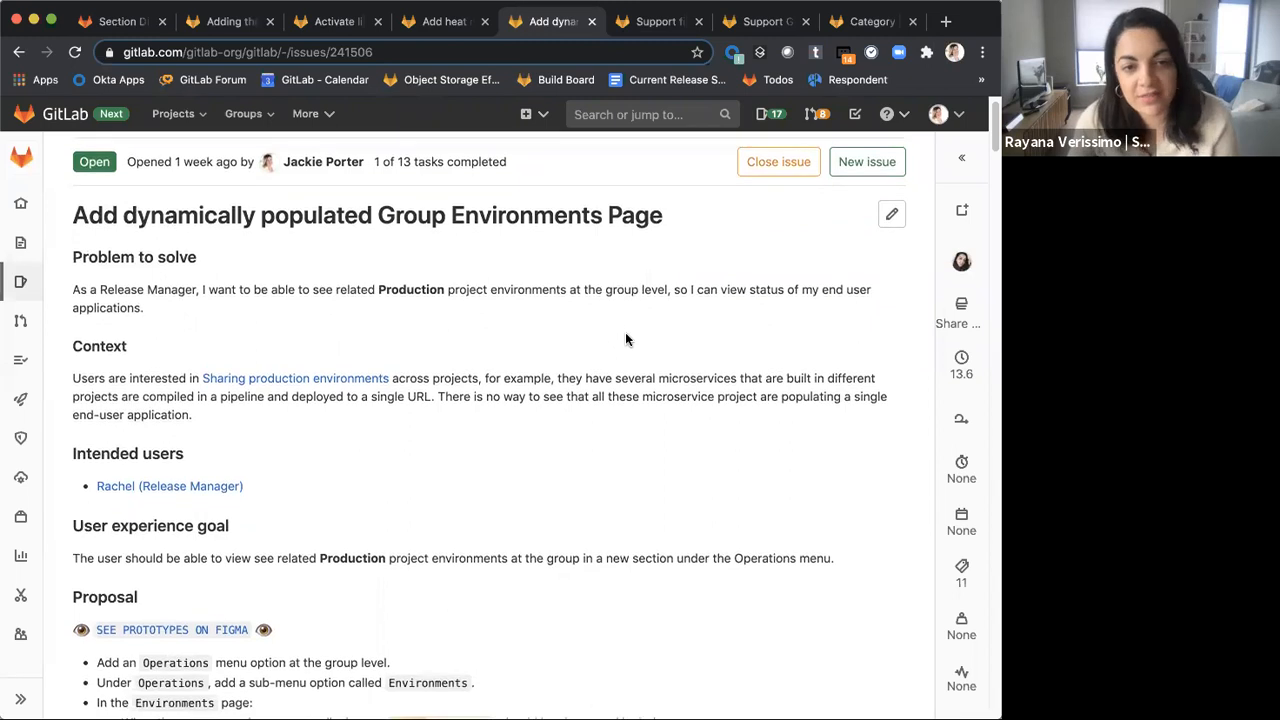
pyautogui.scroll(-3)
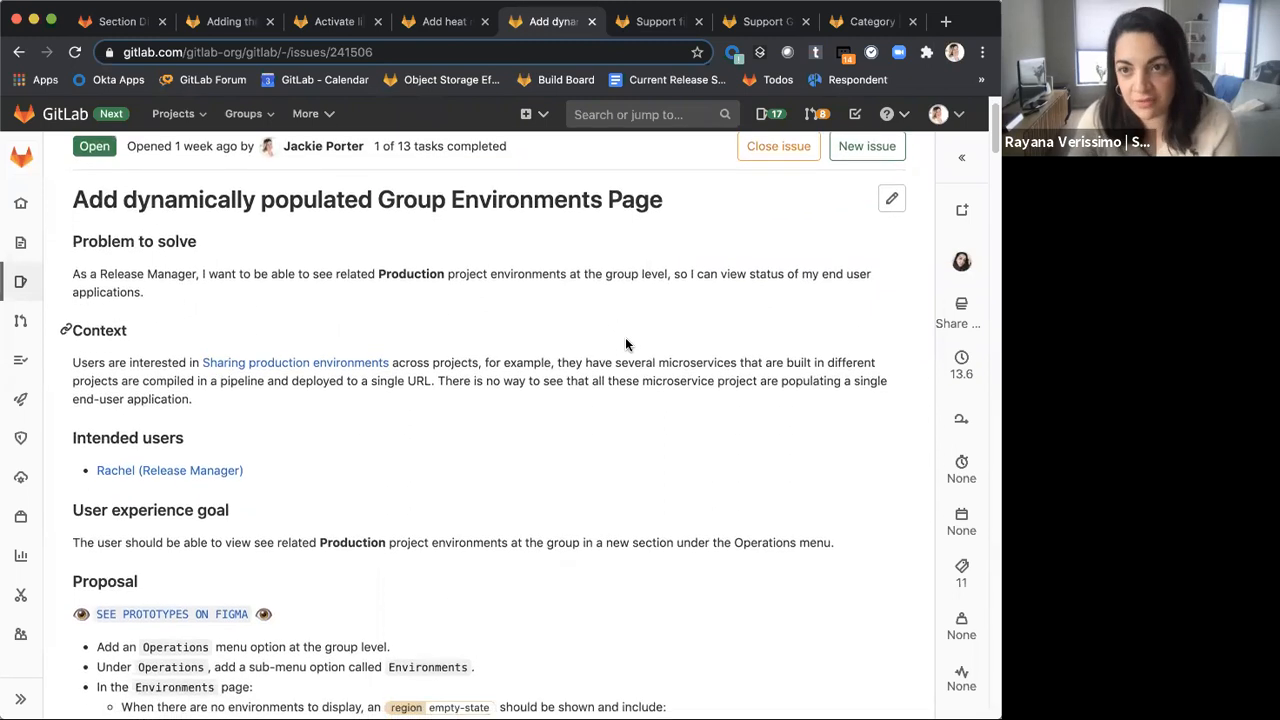
pyautogui.scroll(-3)
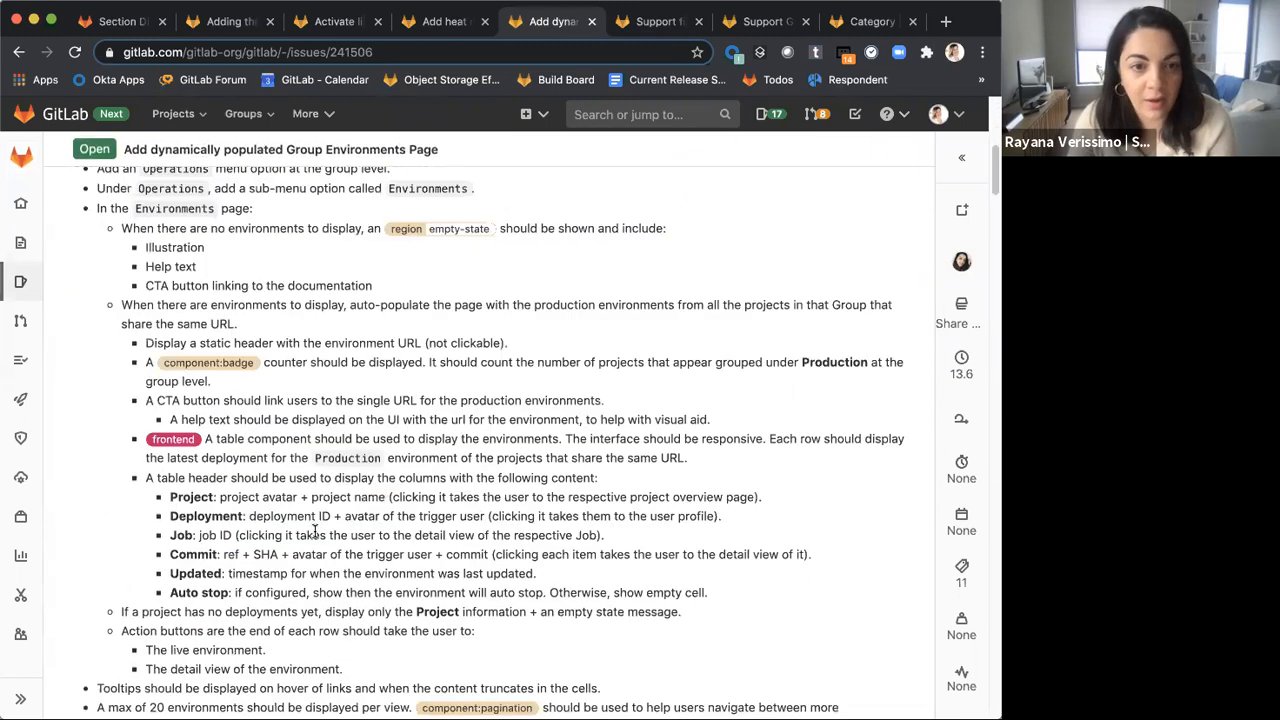
pyautogui.scroll(-3)
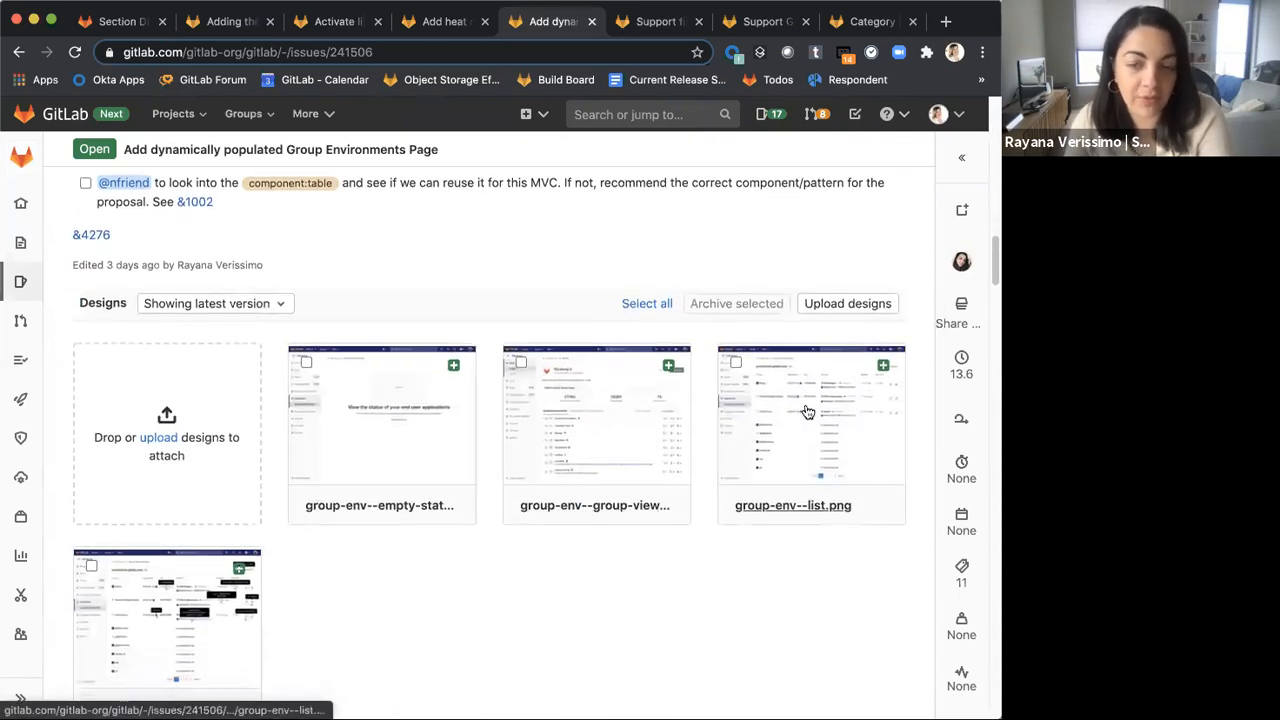
pyautogui.click(810, 414)
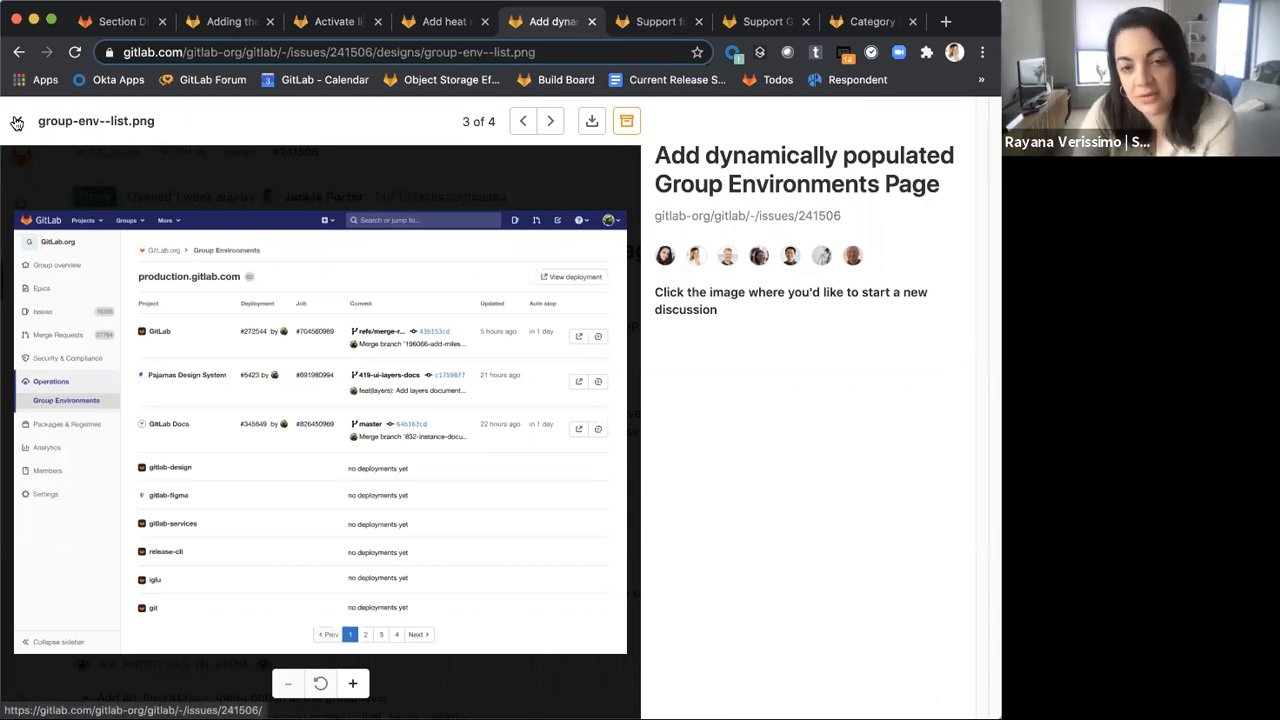
pyautogui.click(16, 122)
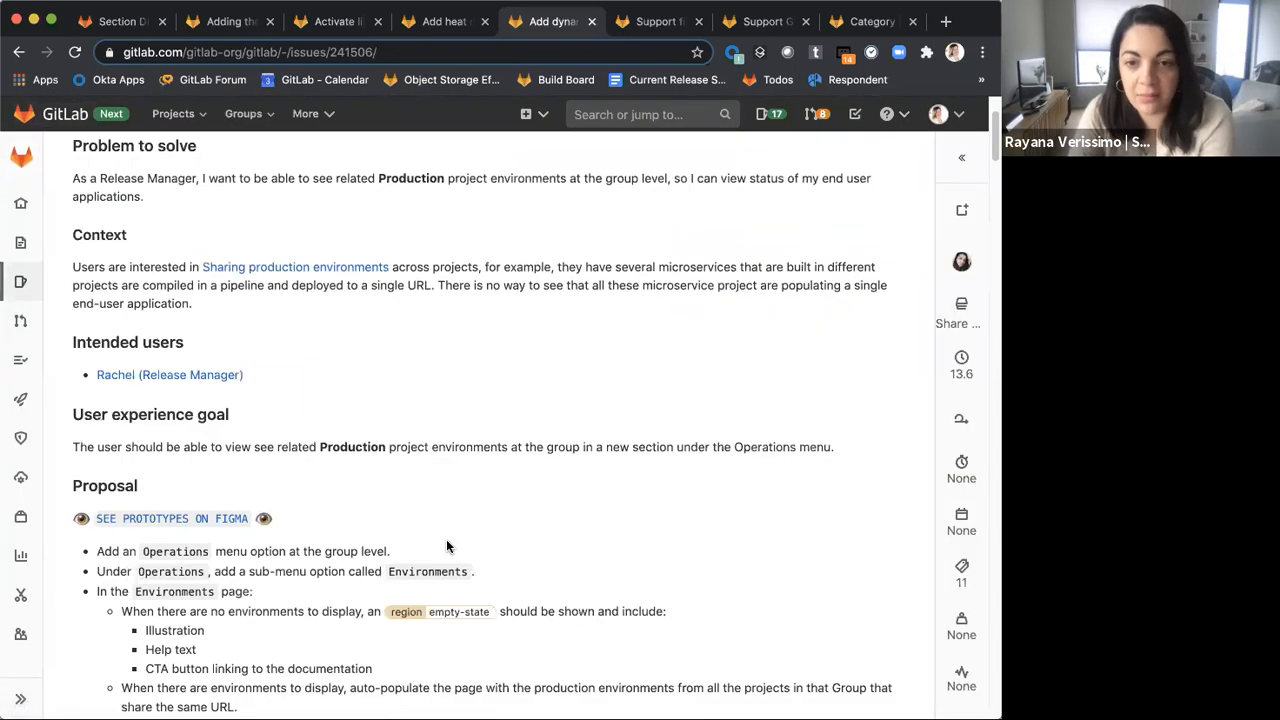
# View the group-env--tooltips.png mockup, close it, and switch to the file upload for releases issue
pyautogui.scroll(-3)
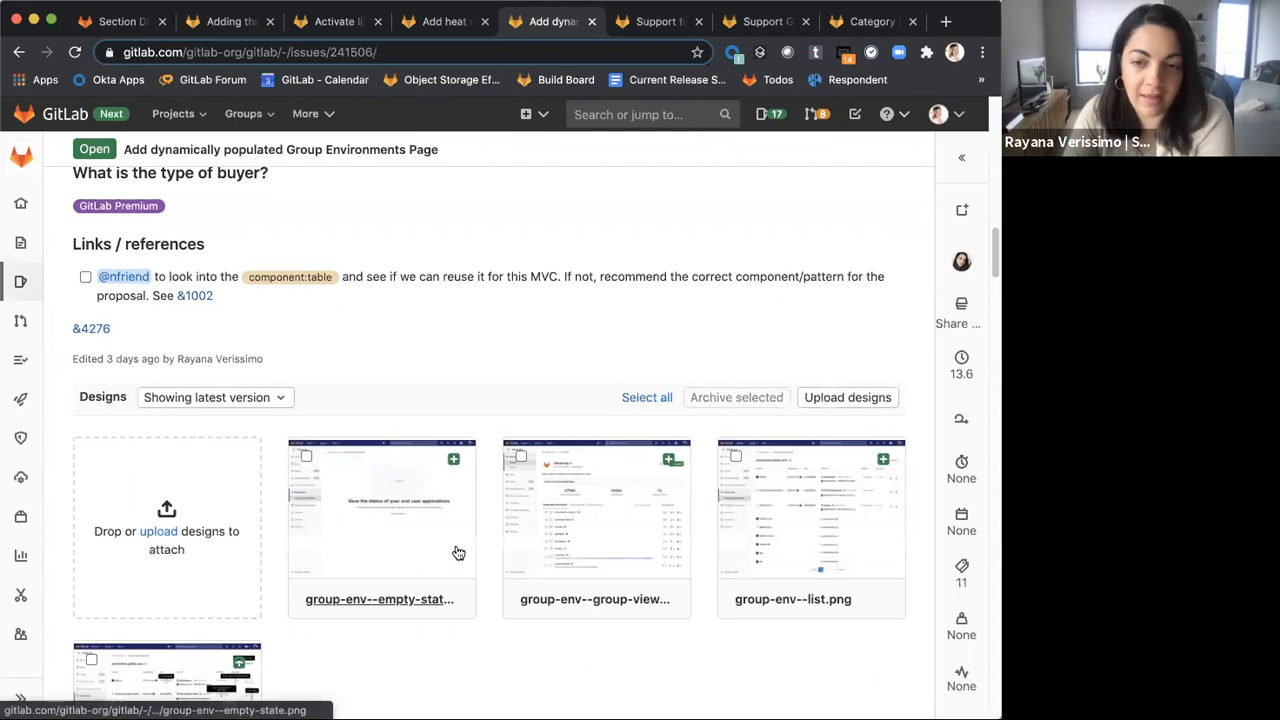
pyautogui.scroll(-3)
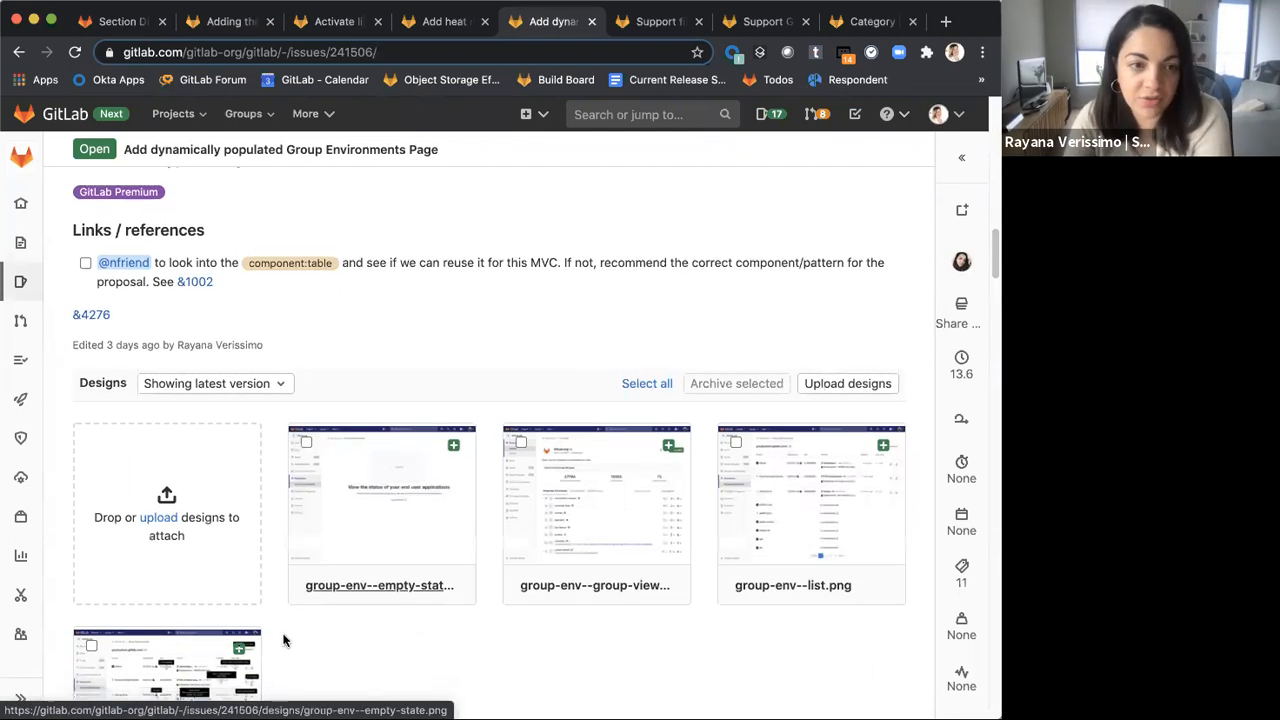
pyautogui.click(166, 664)
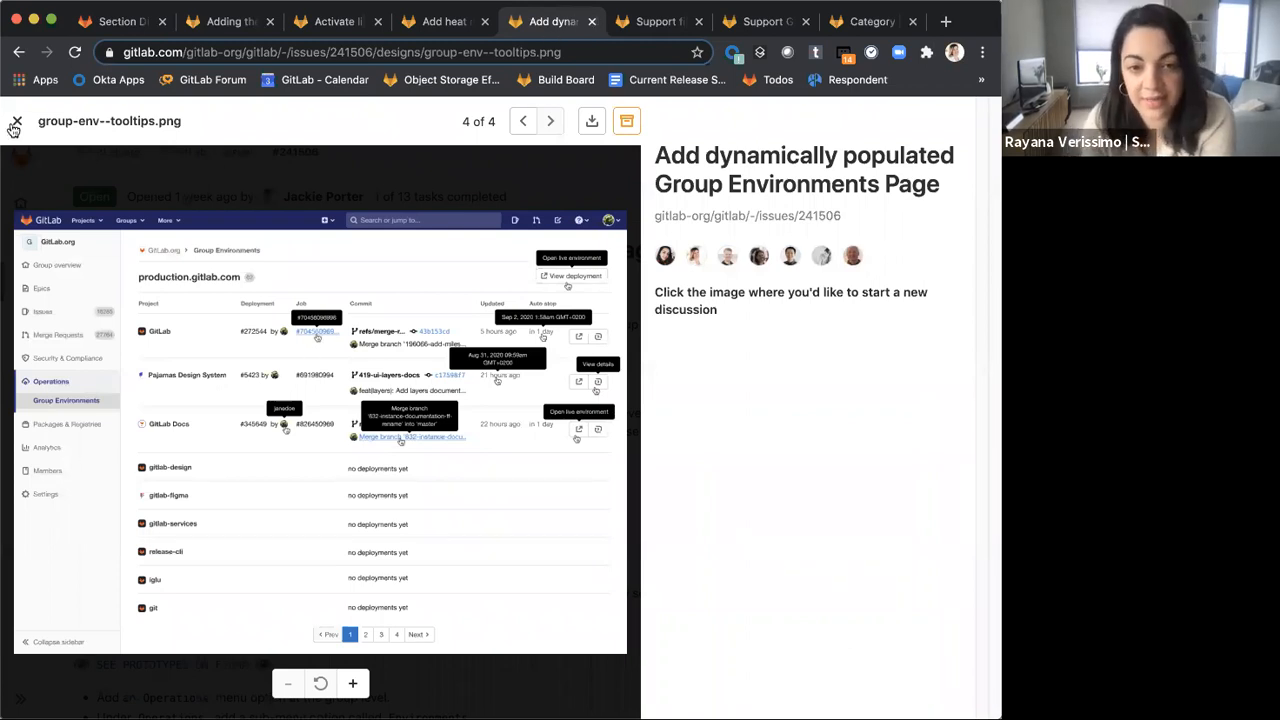
pyautogui.click(16, 122)
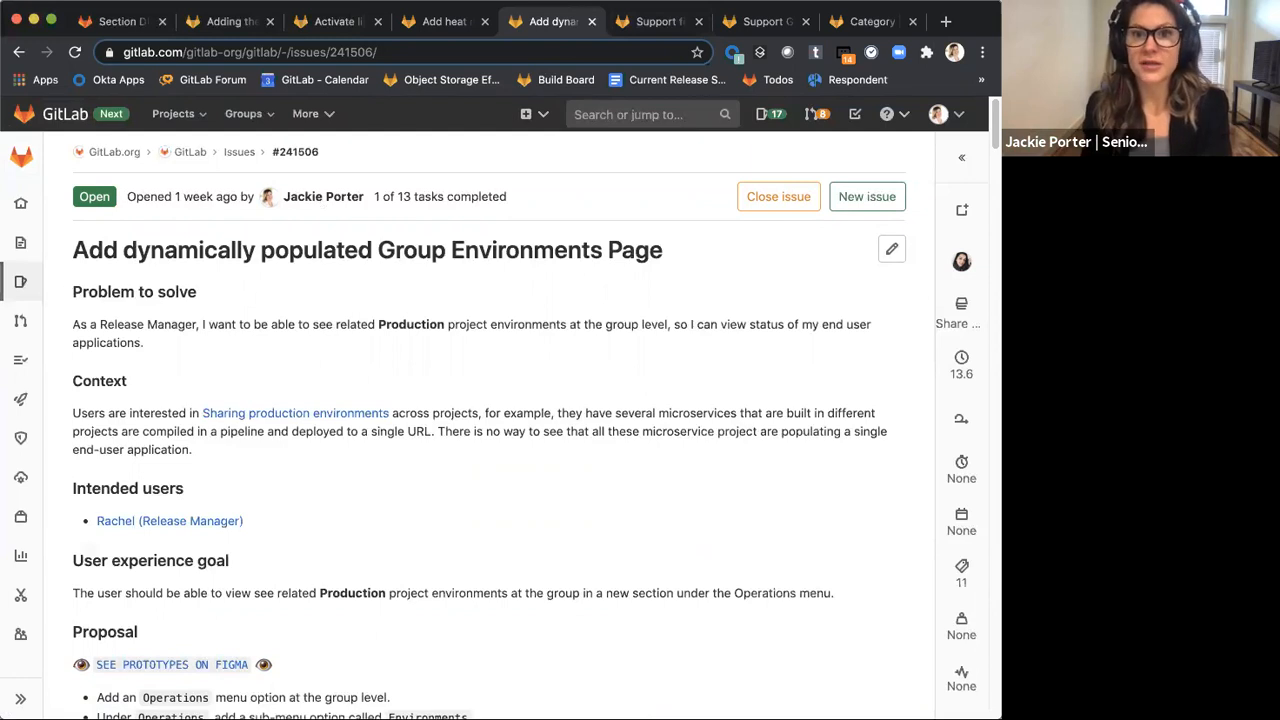
pyautogui.moveTo(616, 16)
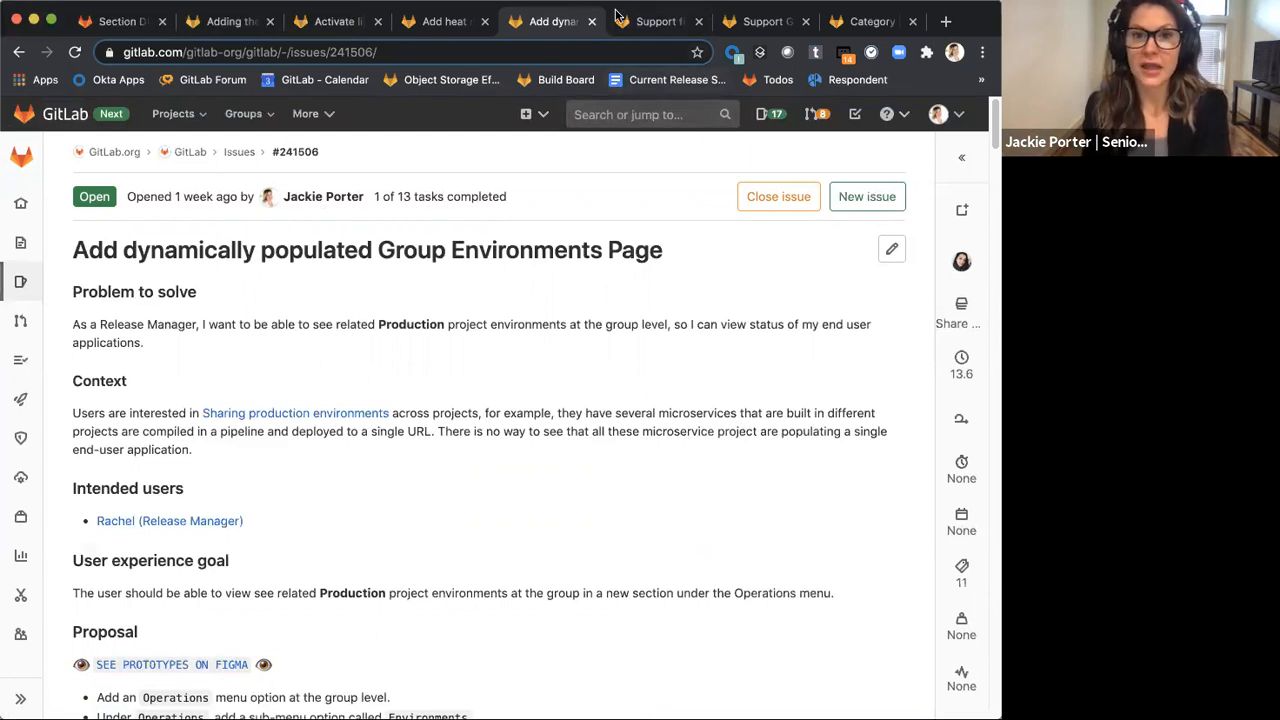
pyautogui.click(656, 20)
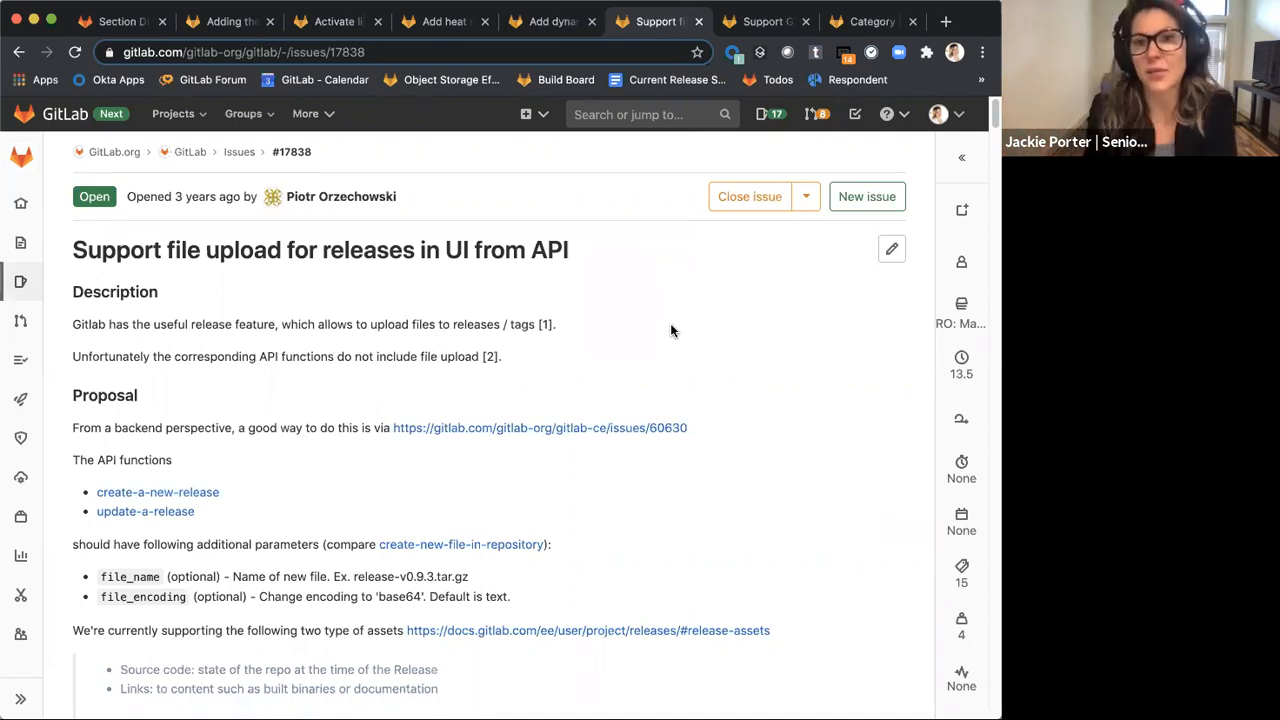
pyautogui.moveTo(676, 340)
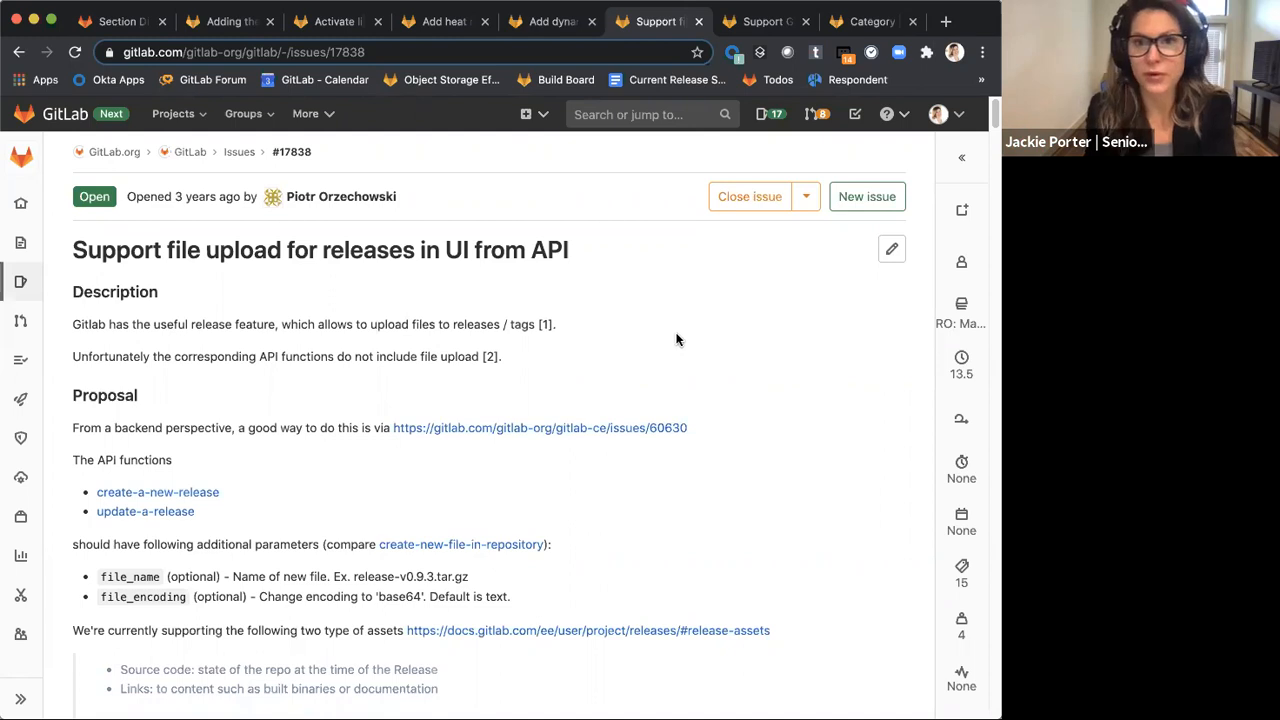
pyautogui.moveTo(676, 308)
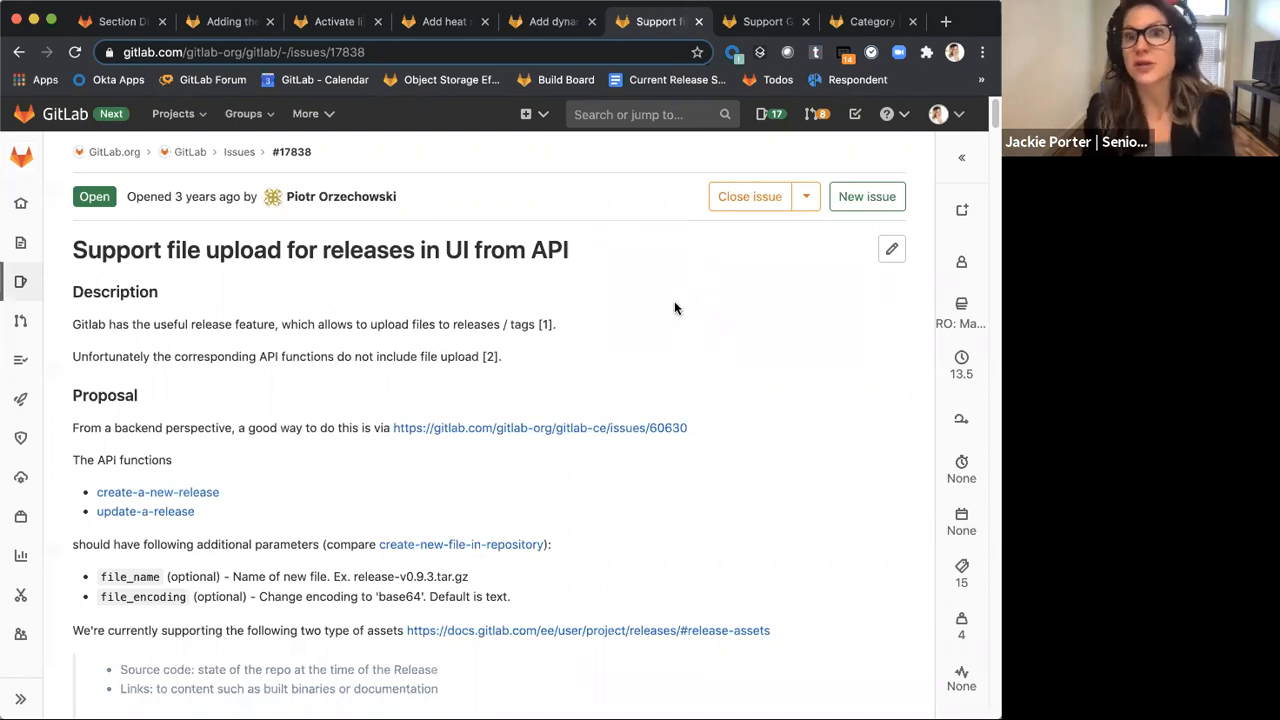
pyautogui.moveTo(436, 440)
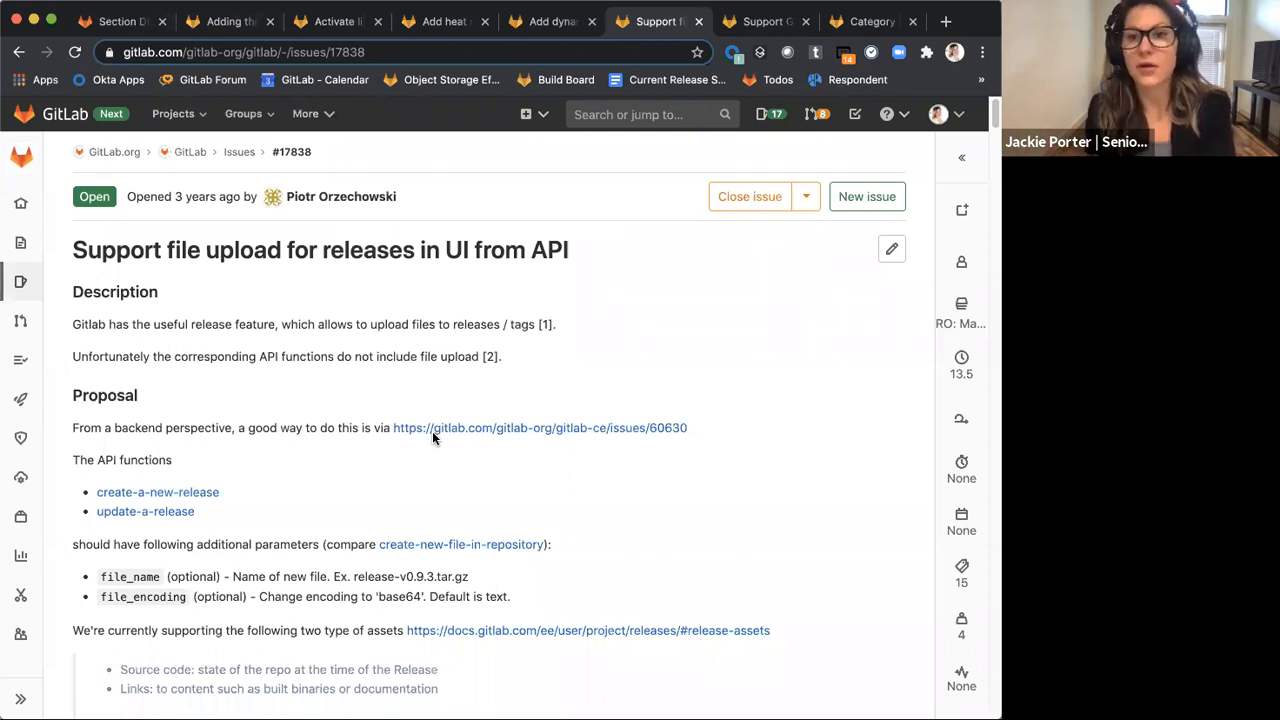
pyautogui.moveTo(868, 104)
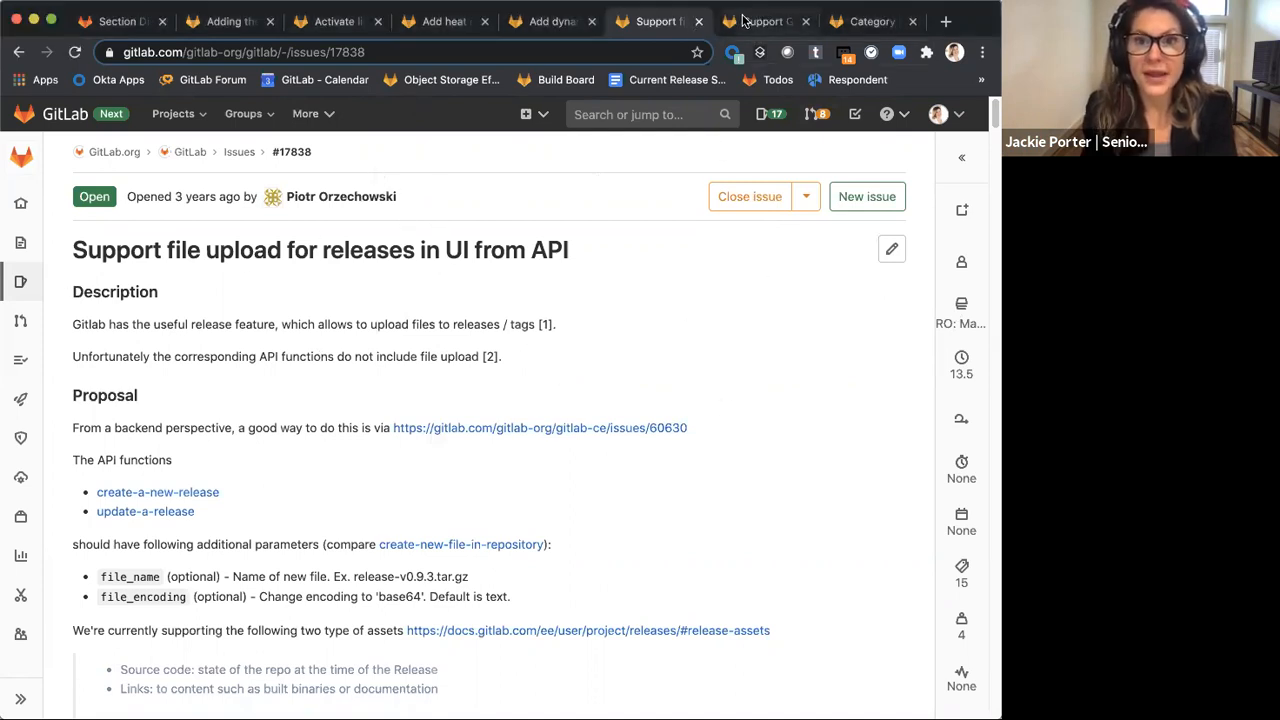
# Switch to the Group Milestones release API issue proposing a group_milestone attribute
pyautogui.click(764, 20)
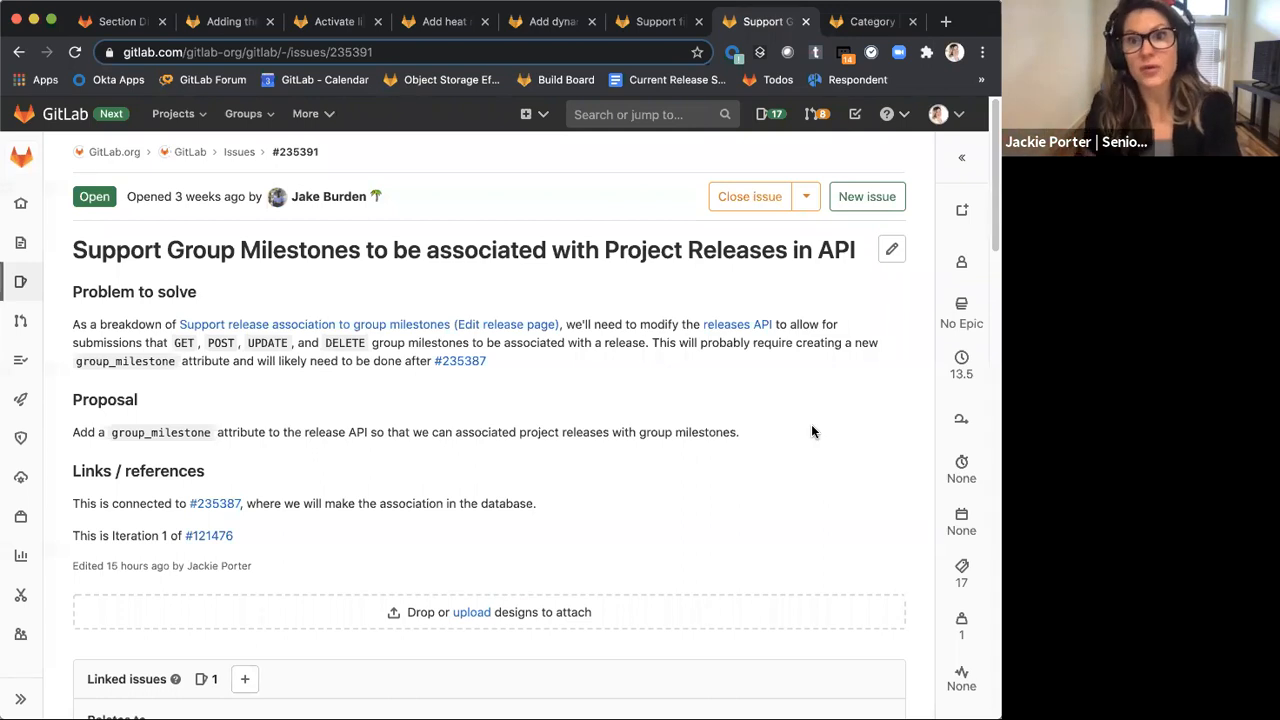
pyautogui.moveTo(796, 310)
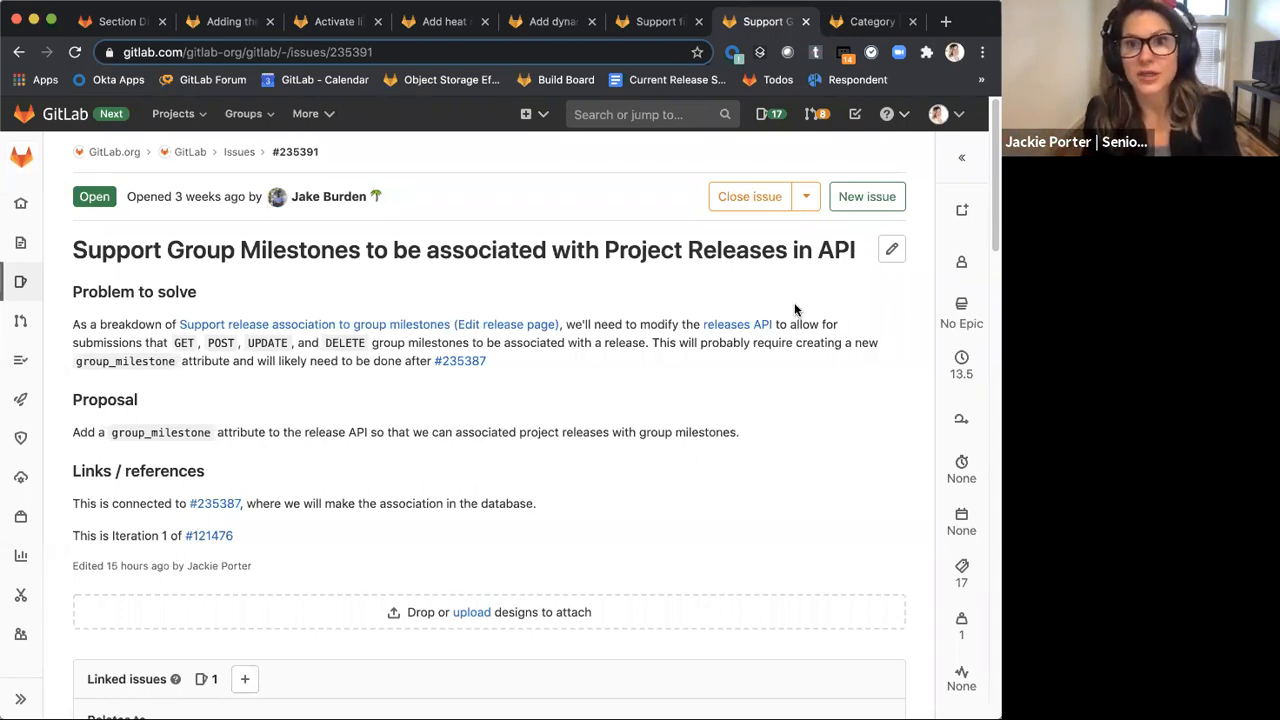
pyautogui.moveTo(764, 140)
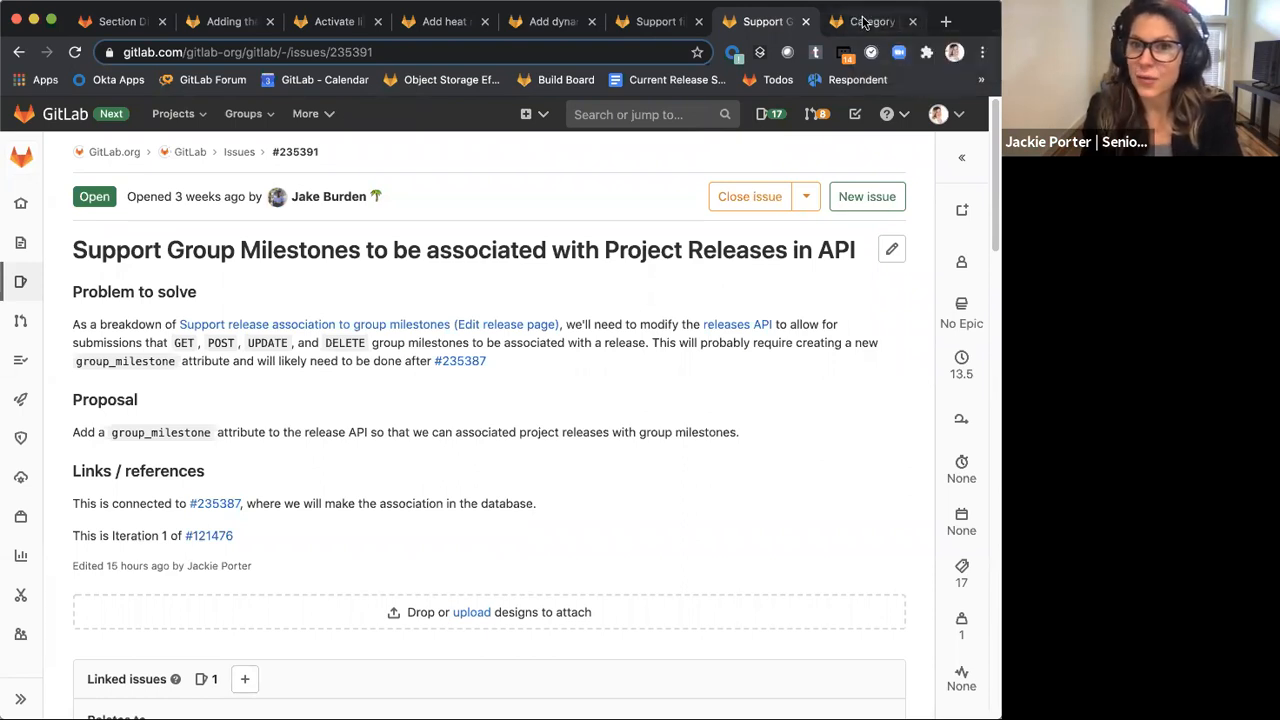
pyautogui.moveTo(870, 20)
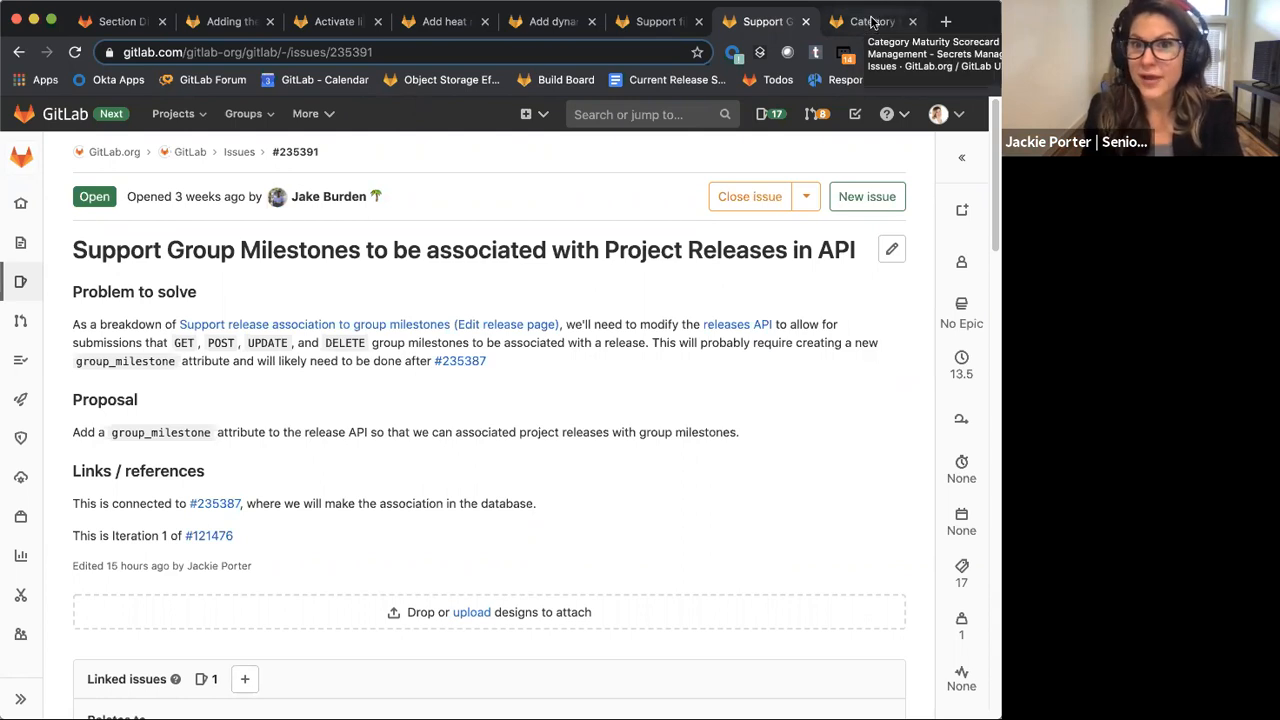
# View the Secrets Management maturity scorecard issue, then return to the Ops direction page with 13.5 items
pyautogui.click(872, 20)
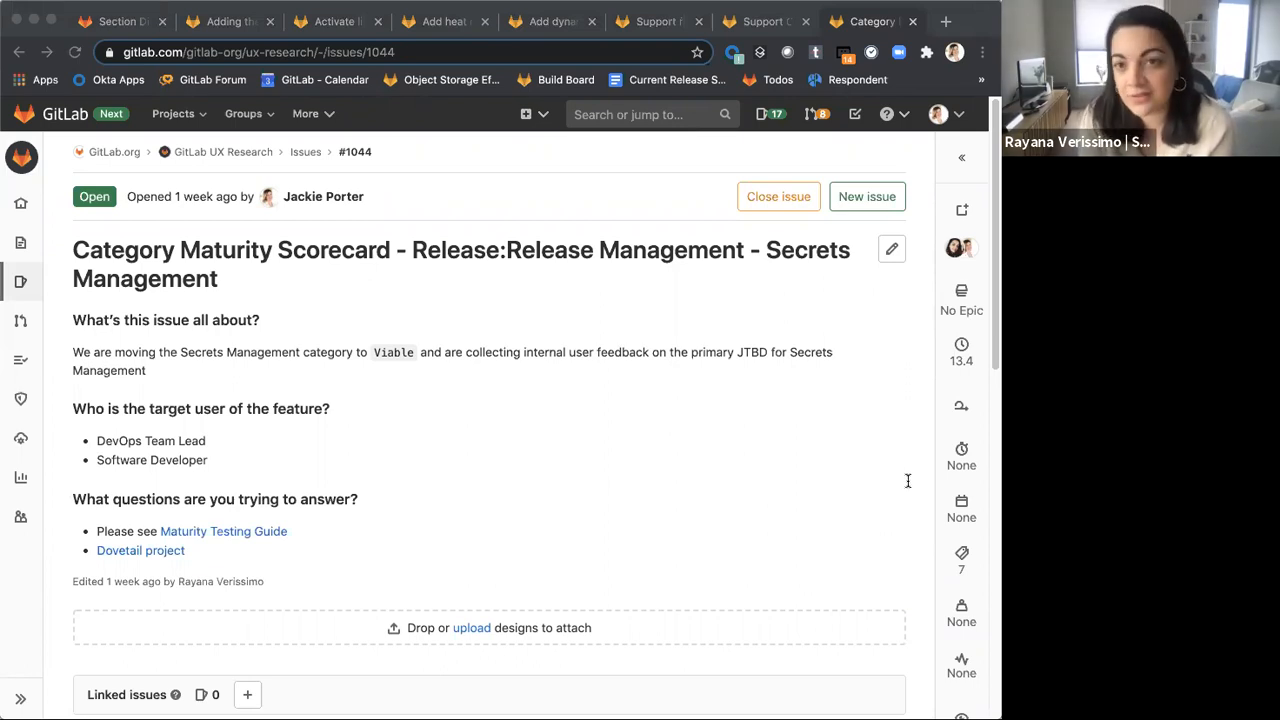
pyautogui.moveTo(912, 472)
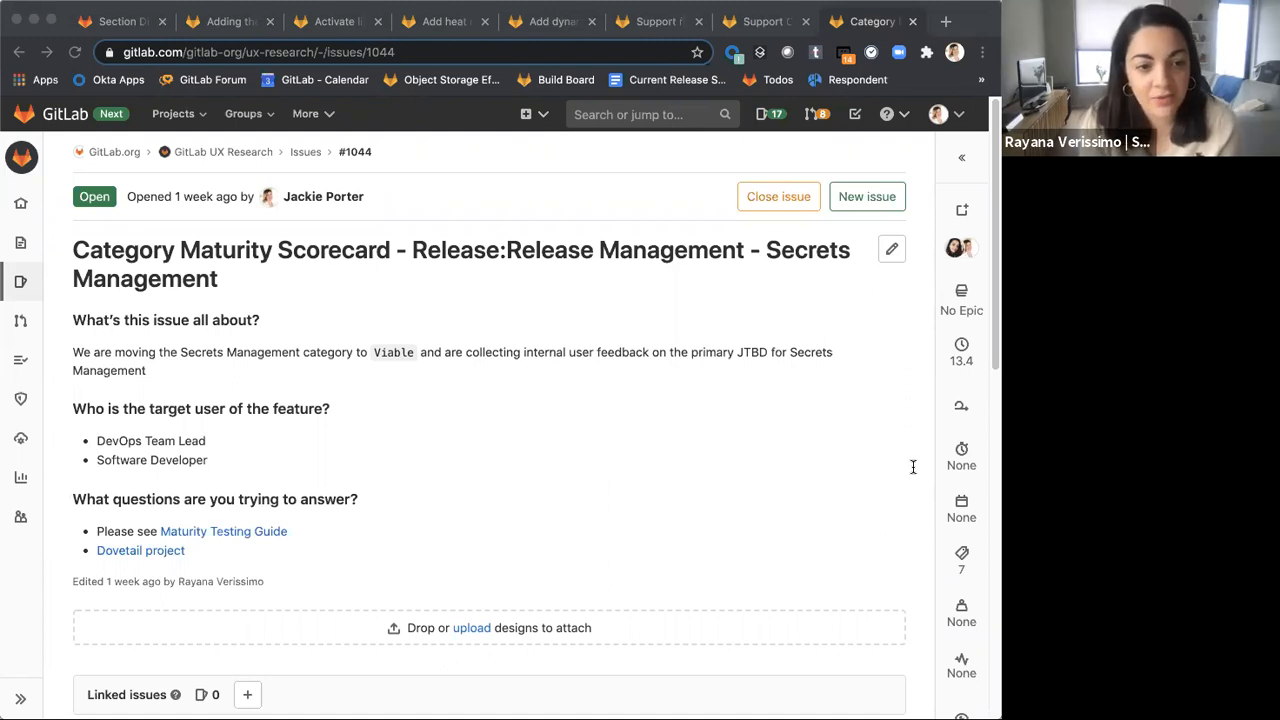
pyautogui.moveTo(904, 472)
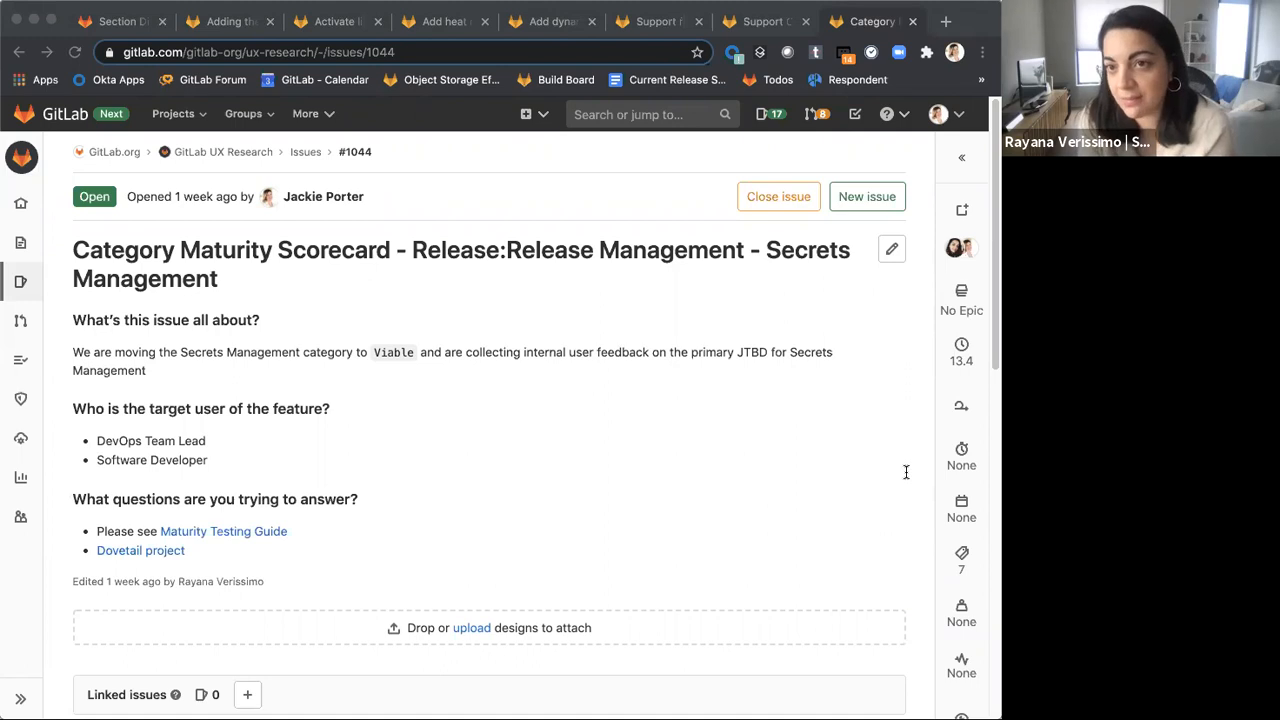
pyautogui.moveTo(920, 468)
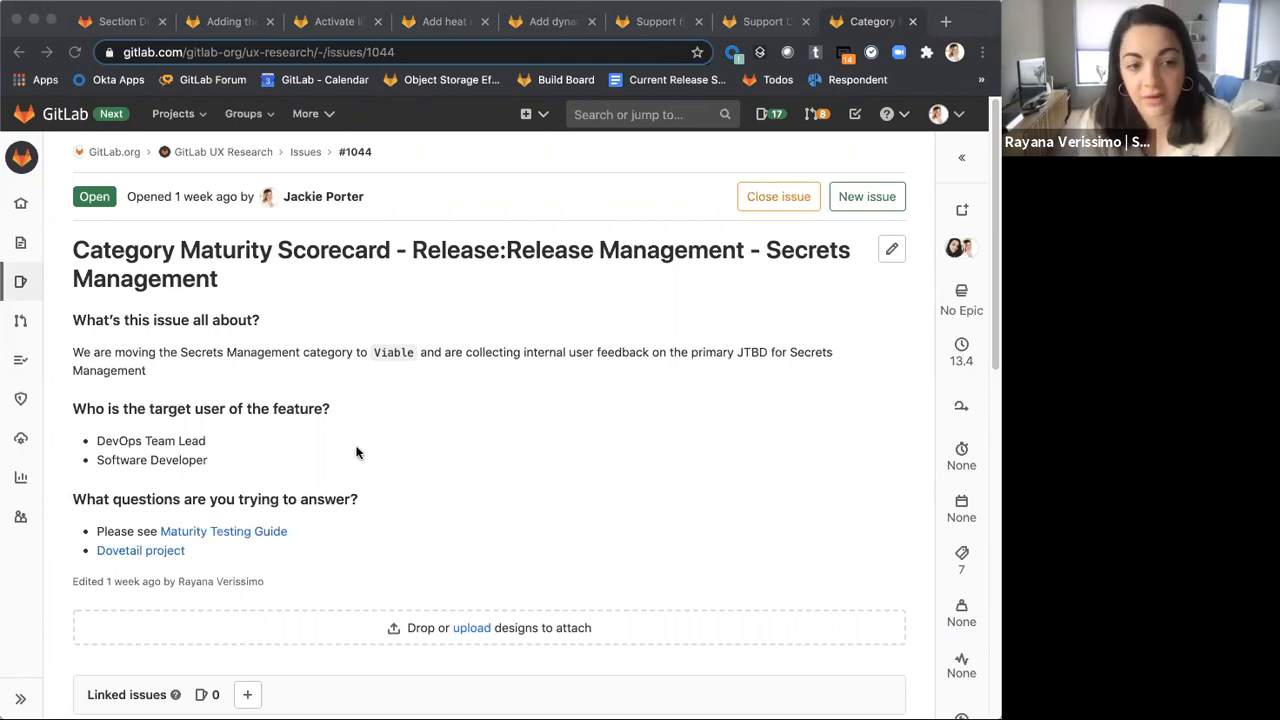
pyautogui.moveTo(360, 444)
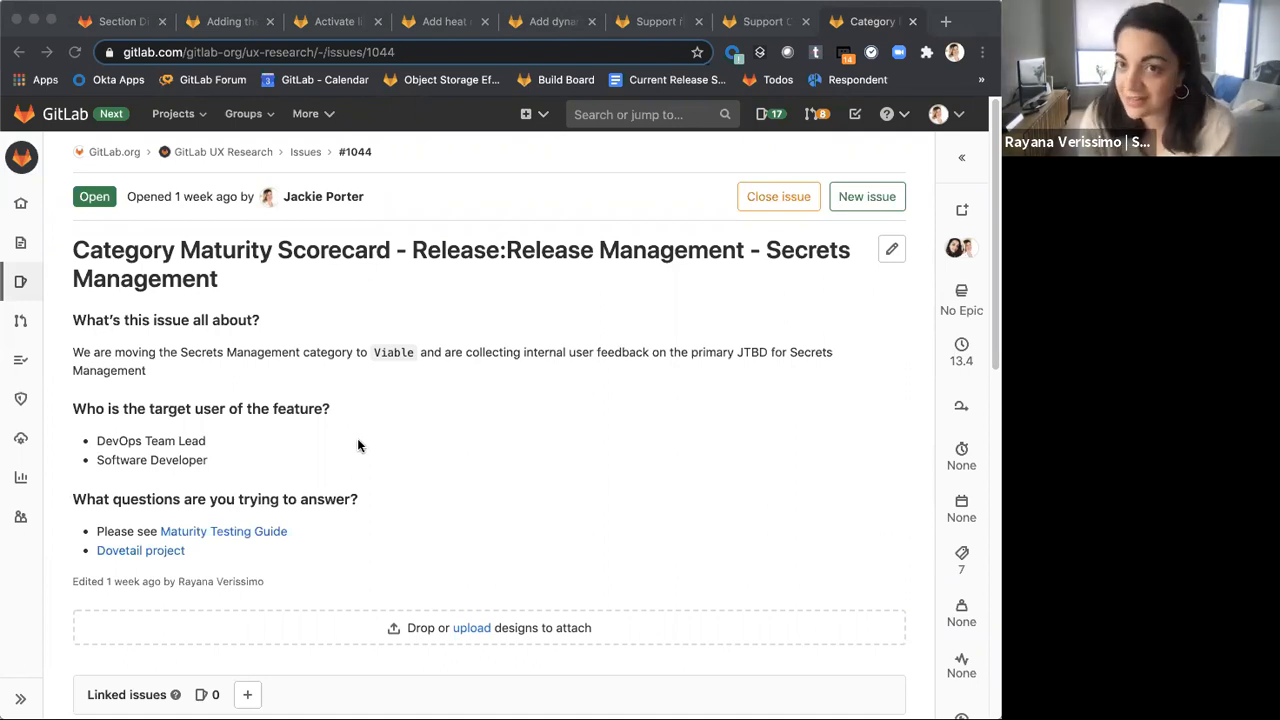
pyautogui.moveTo(340, 432)
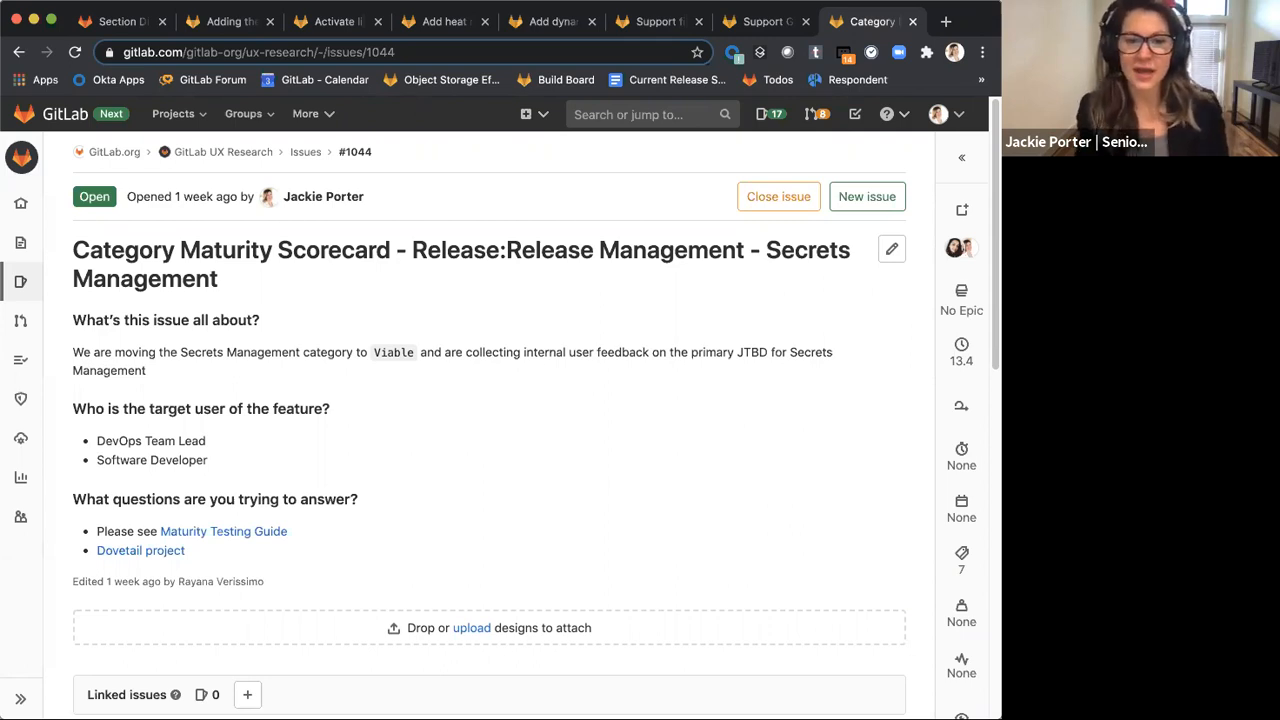
pyautogui.moveTo(780, 482)
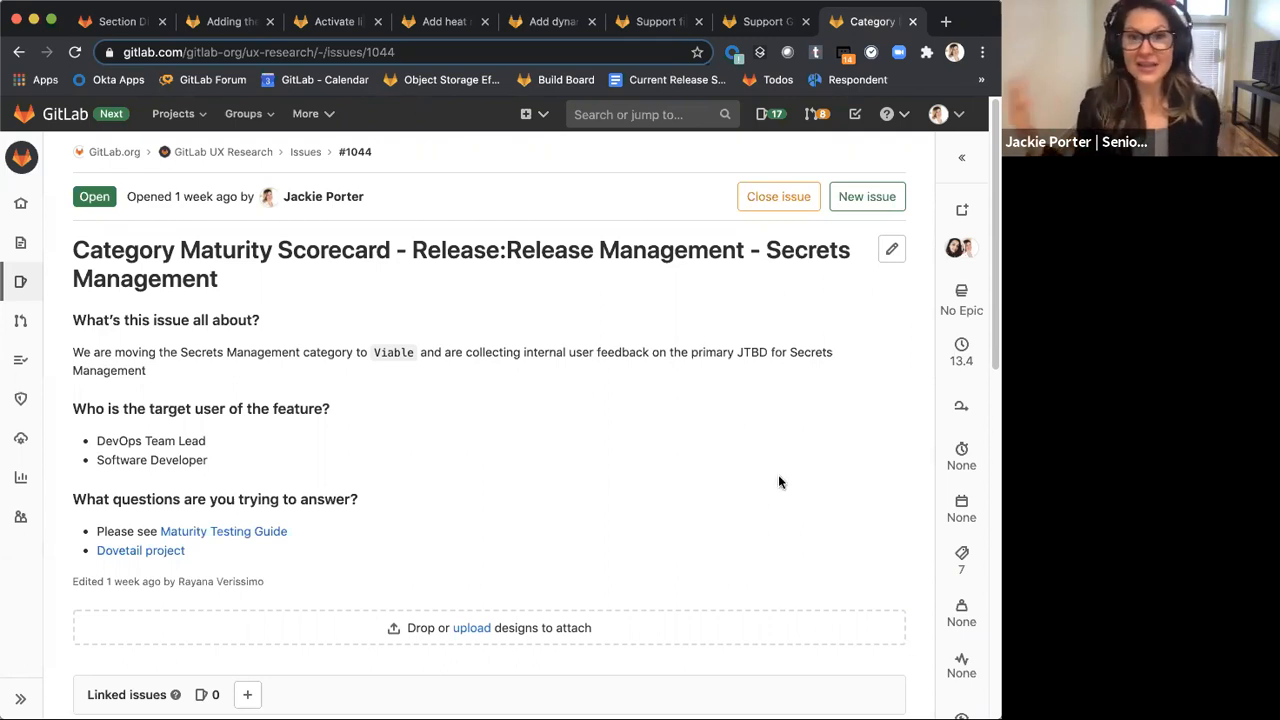
pyautogui.click(116, 20)
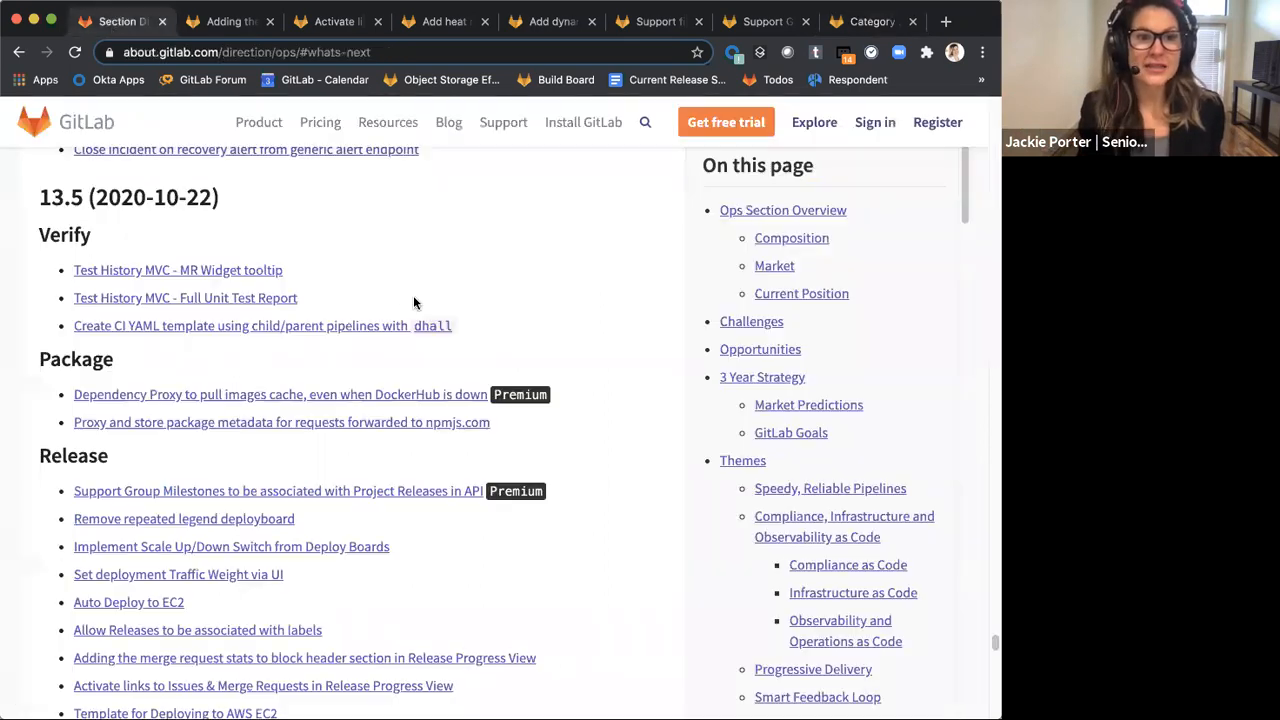